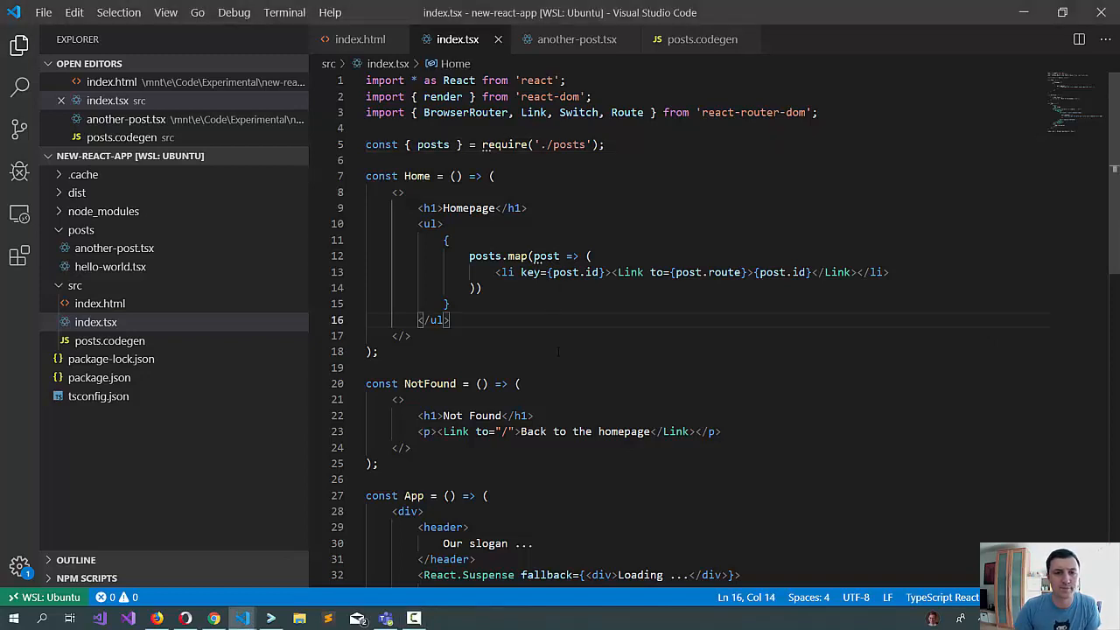
- Open a blog post from the homepage so its chunk appears in the Network request list
scroll("down", 3)
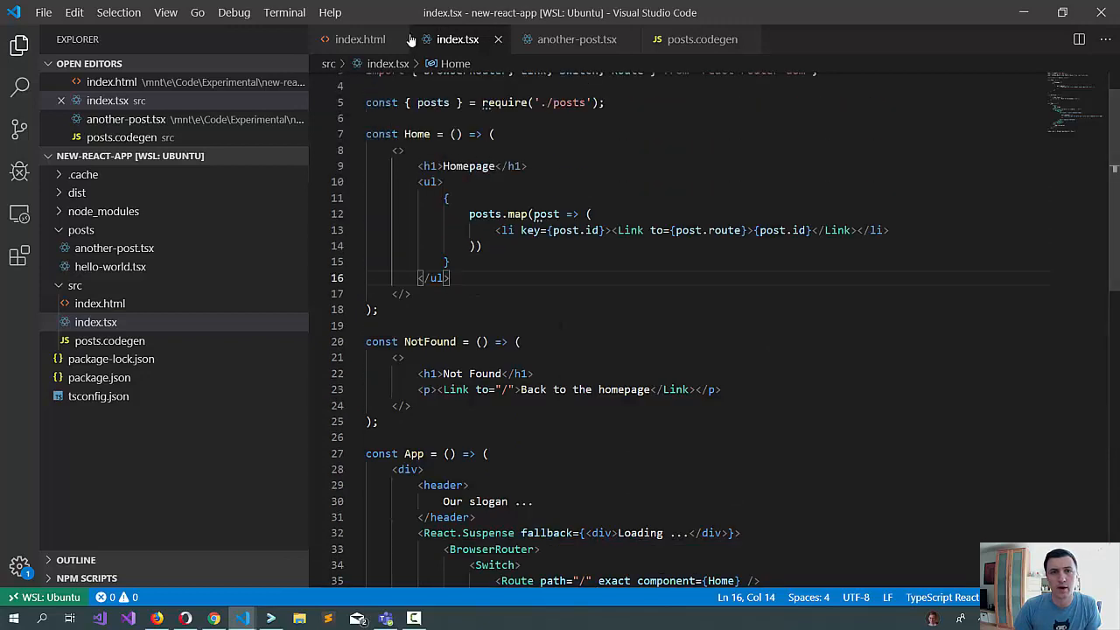
left_click(700, 39)
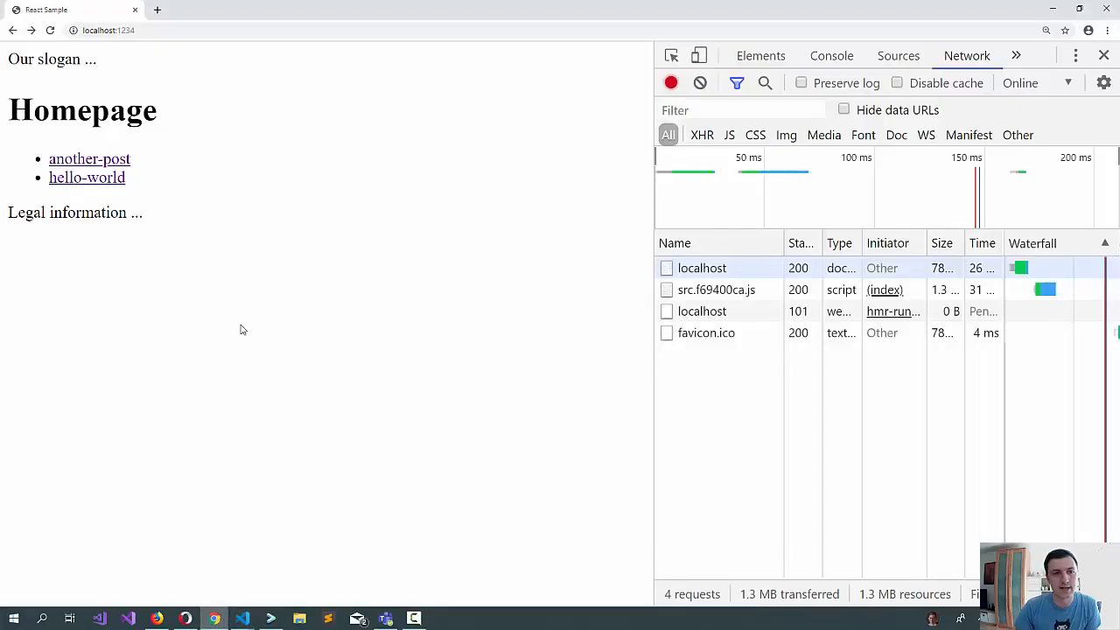
mouse_move(157, 182)
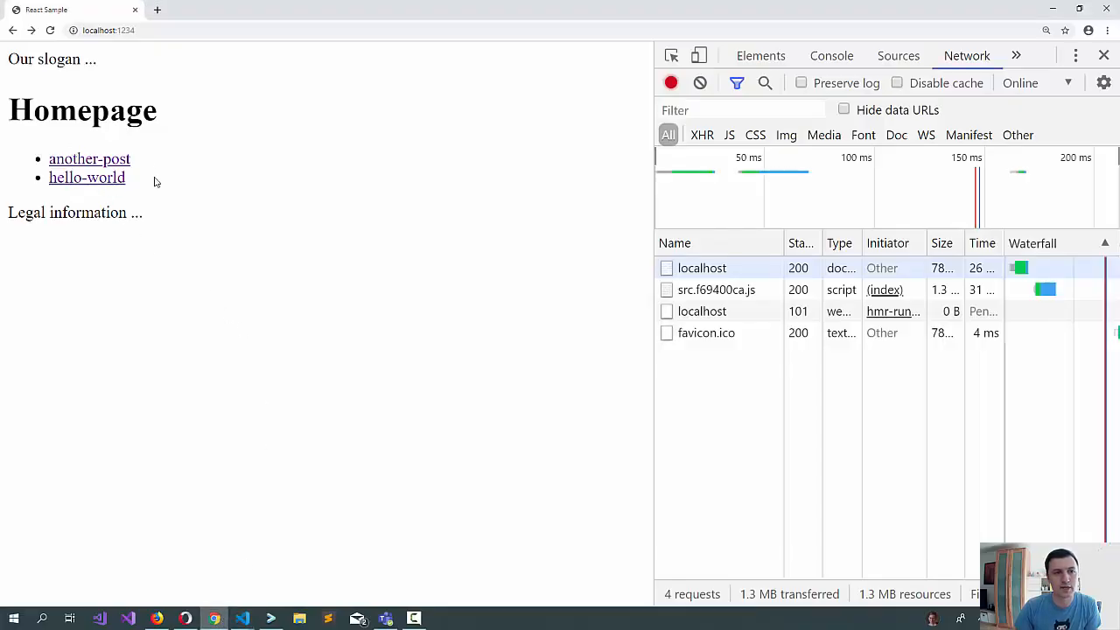
mouse_move(143, 180)
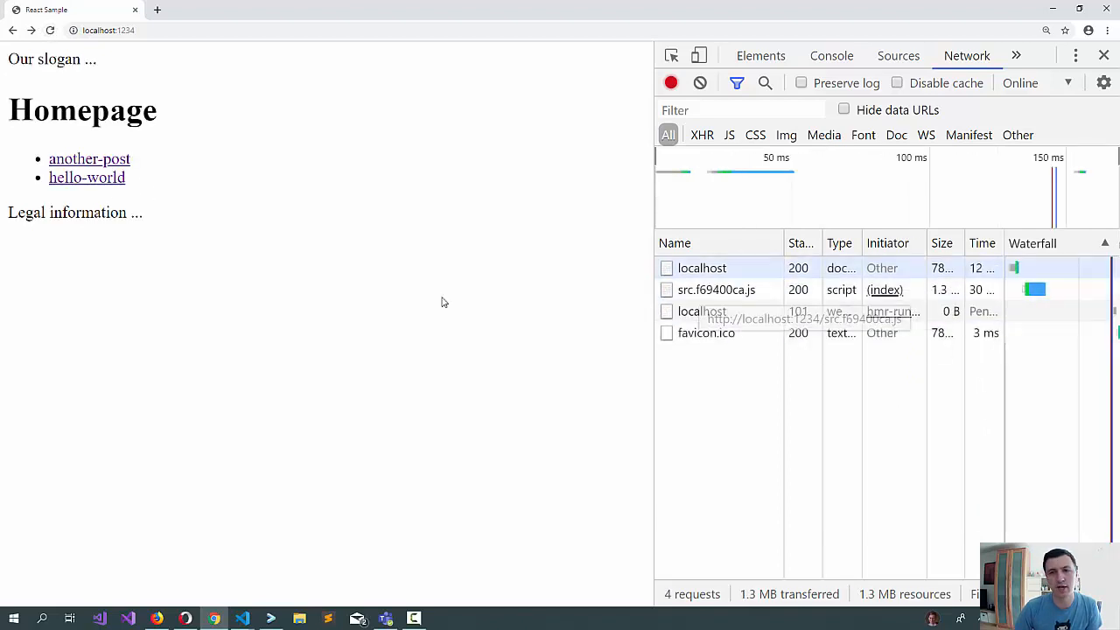
mouse_move(134, 422)
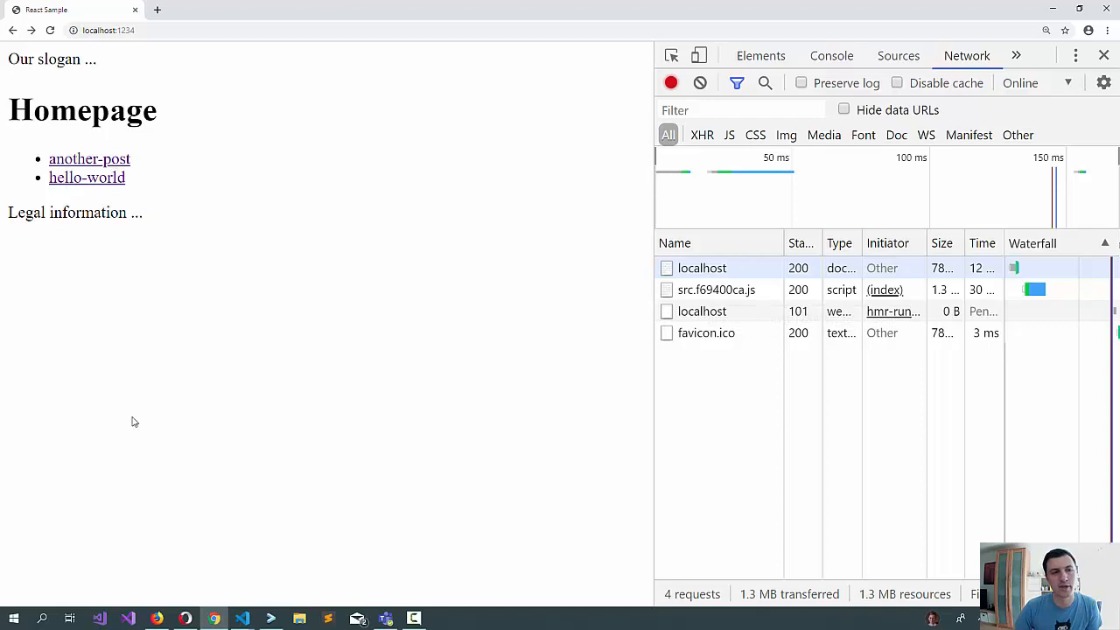
mouse_move(88, 177)
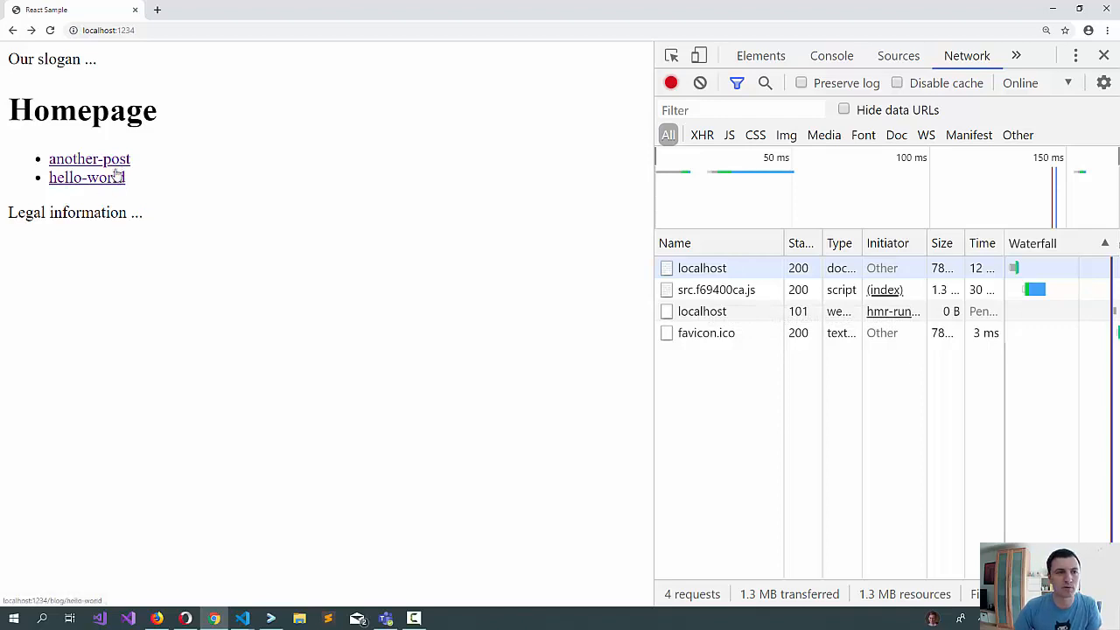
left_click(89, 158)
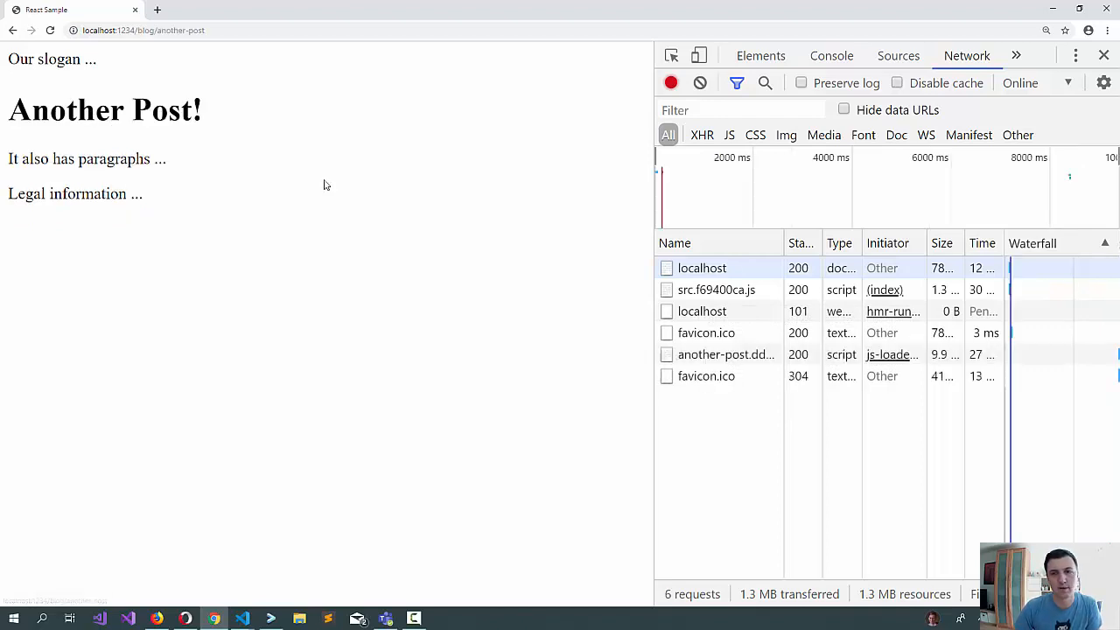
mouse_move(726, 353)
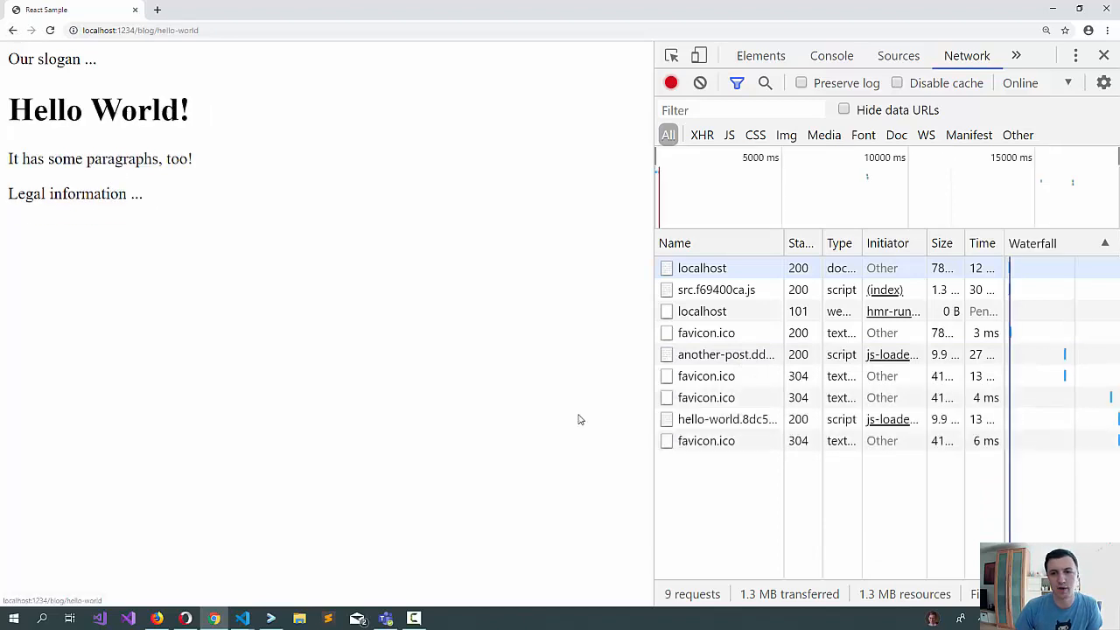
mouse_move(728, 420)
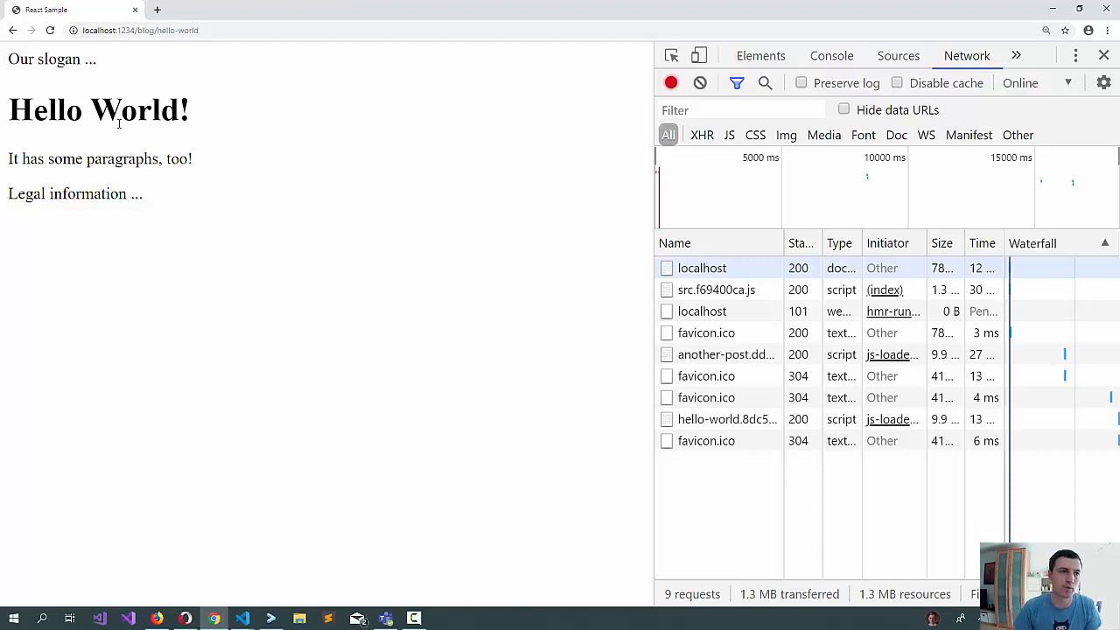
- Create src/LargeComponent.tsx and import React from 'react' at the top
left_click(13, 30)
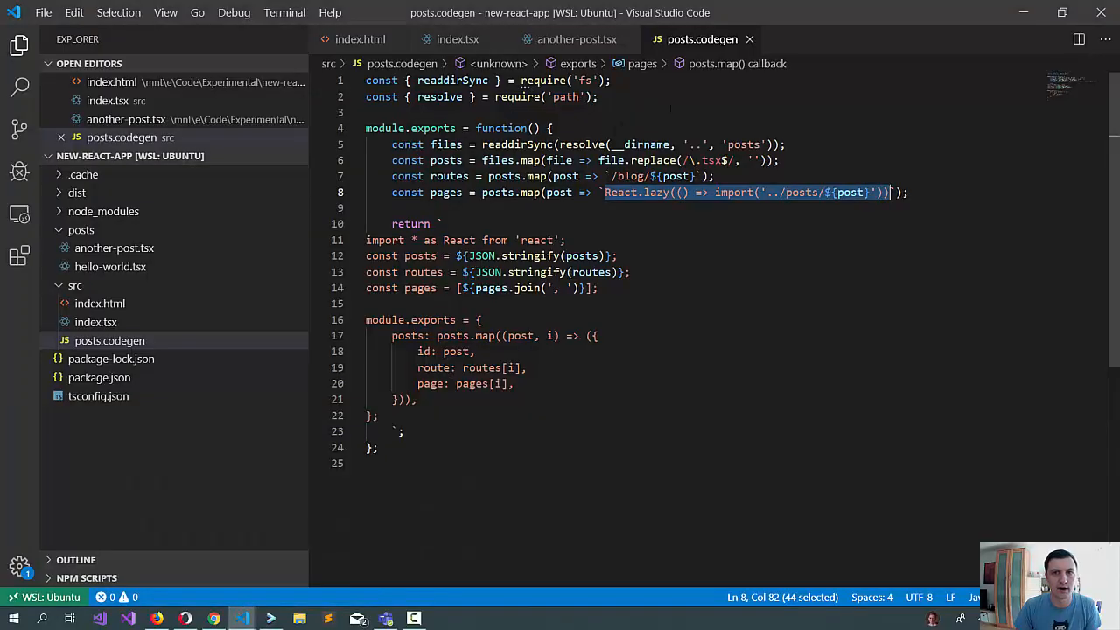
left_click(457, 39)
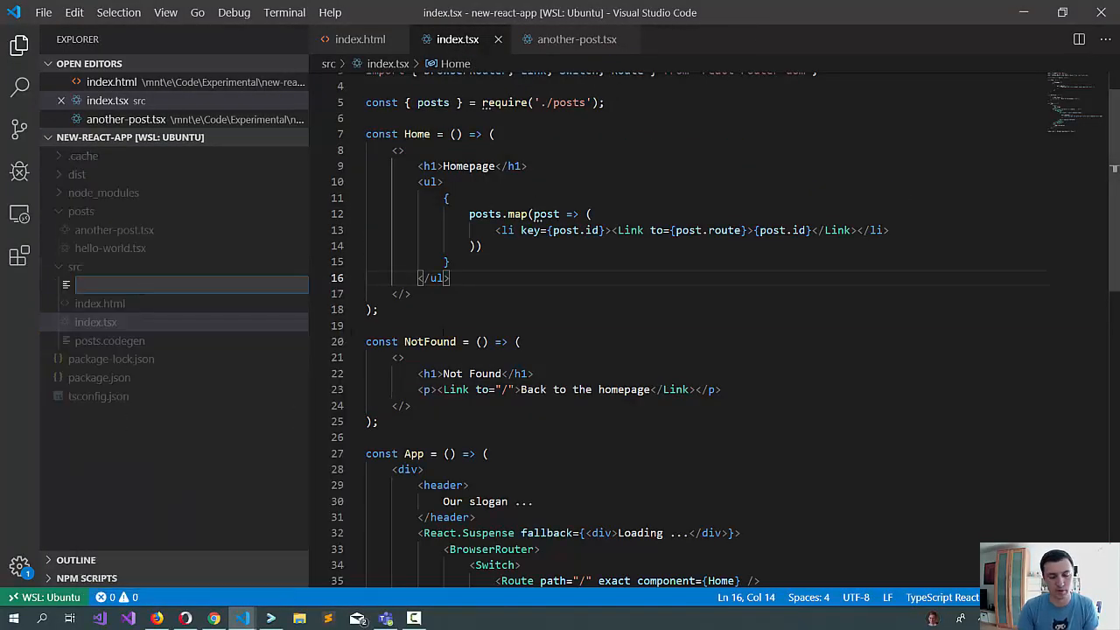
type("LargeCompoe")
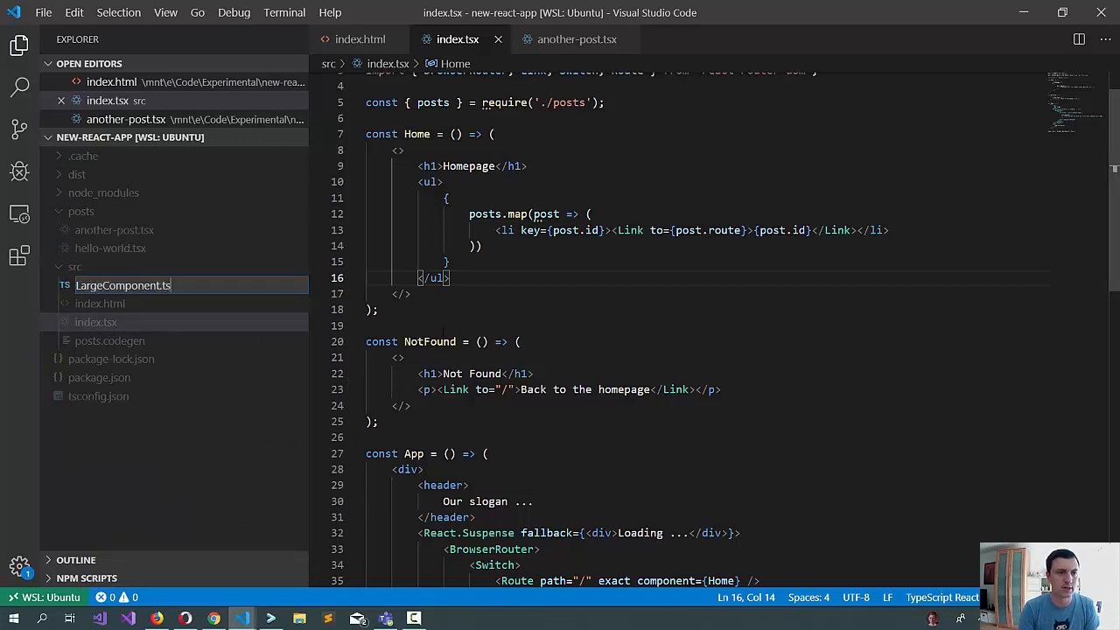
type("import * as")
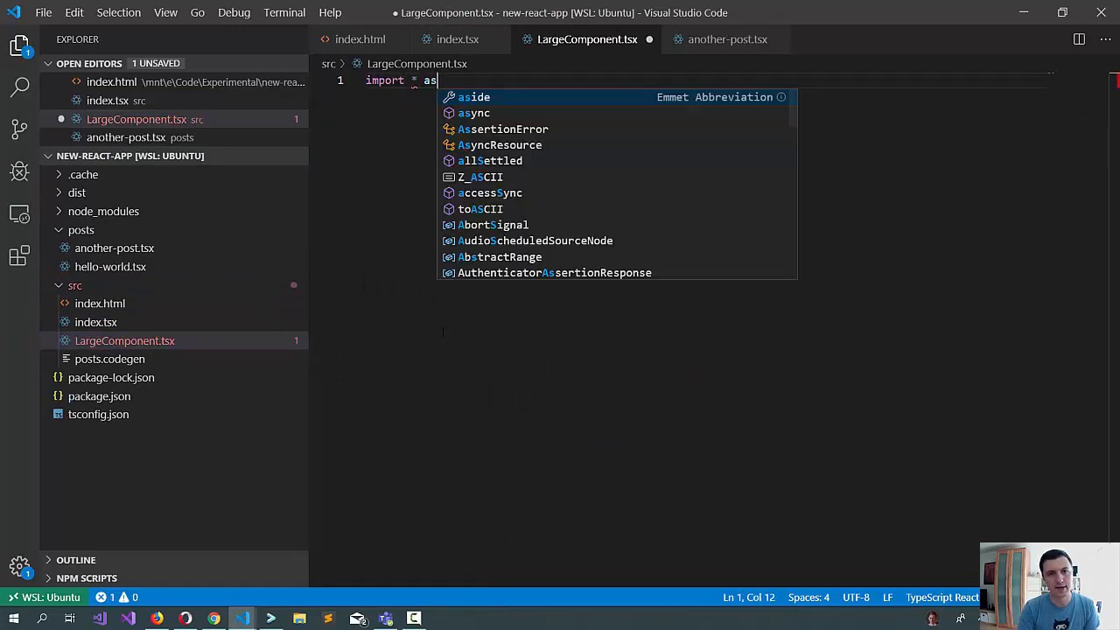
type("React from 'react';")
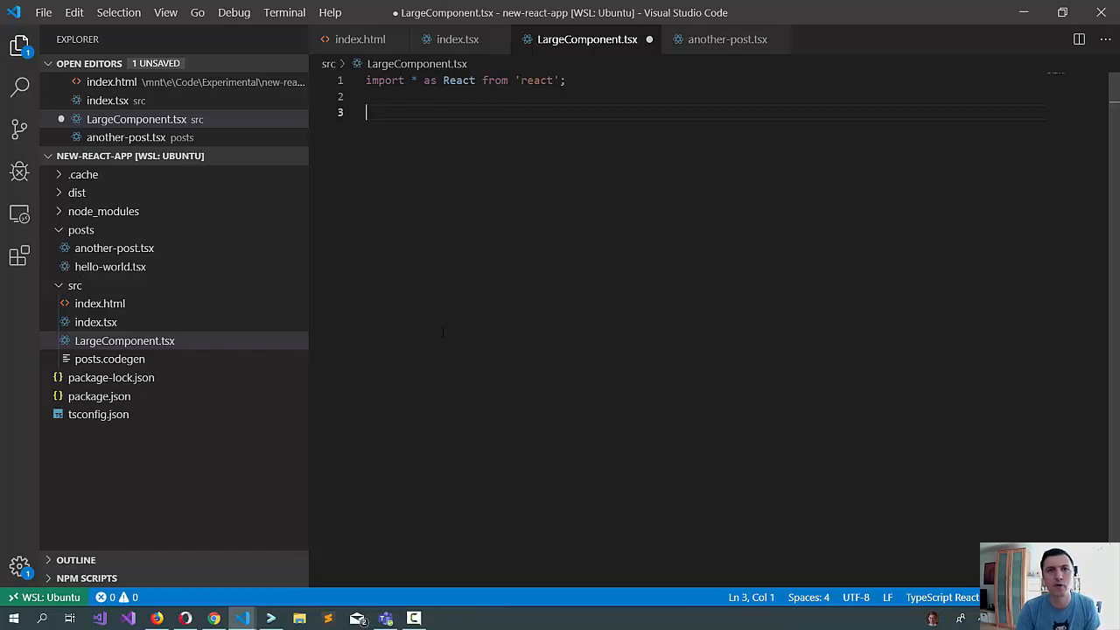
key("Backspace")
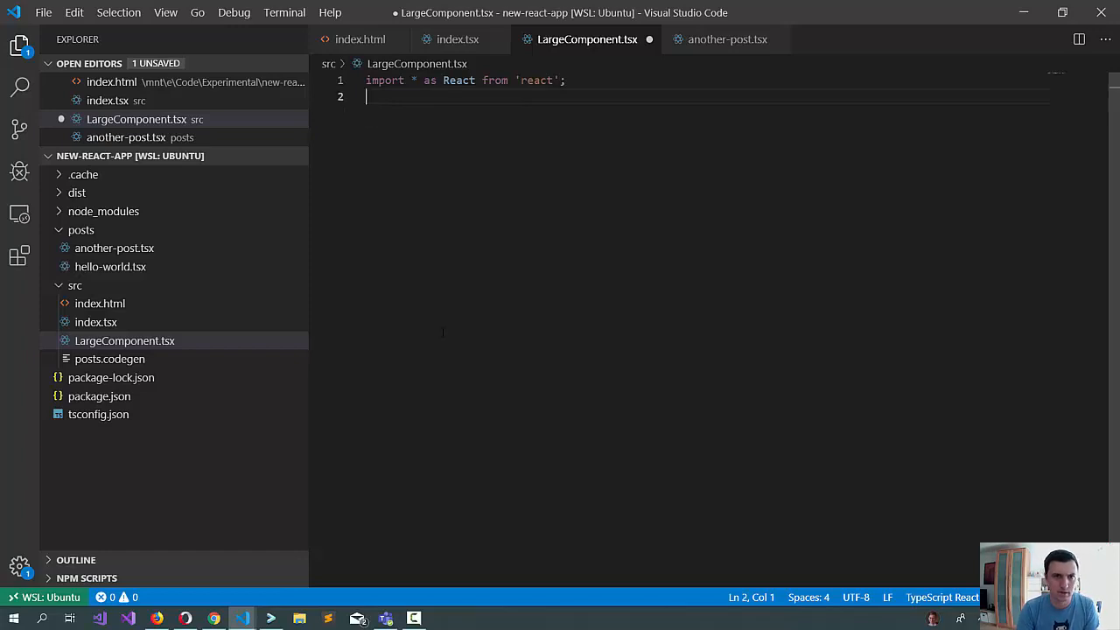
key("Enter")
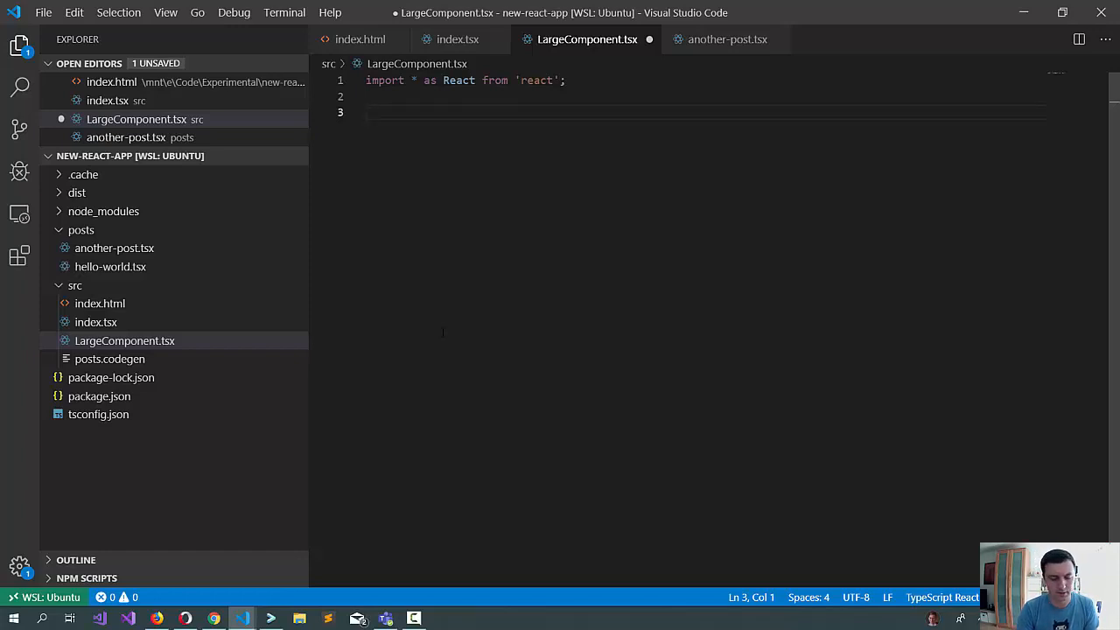
- Define export const LargeComponent returning a div with an h1 title and a content paragraph
type("export const L")
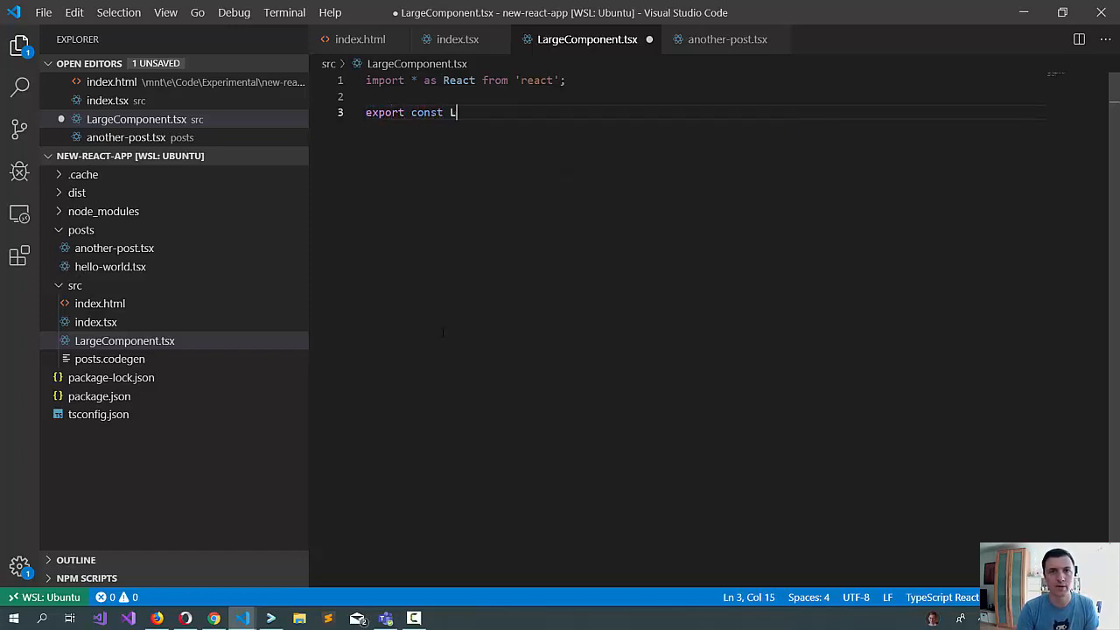
type("argeComponent: React.FC = (=")
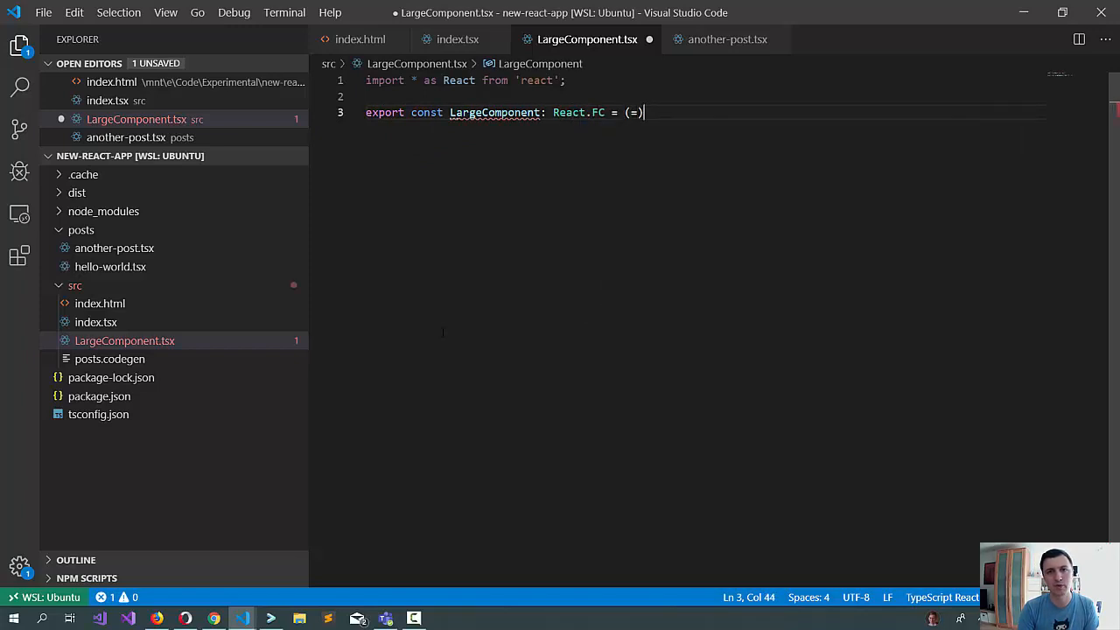
type("=> (")
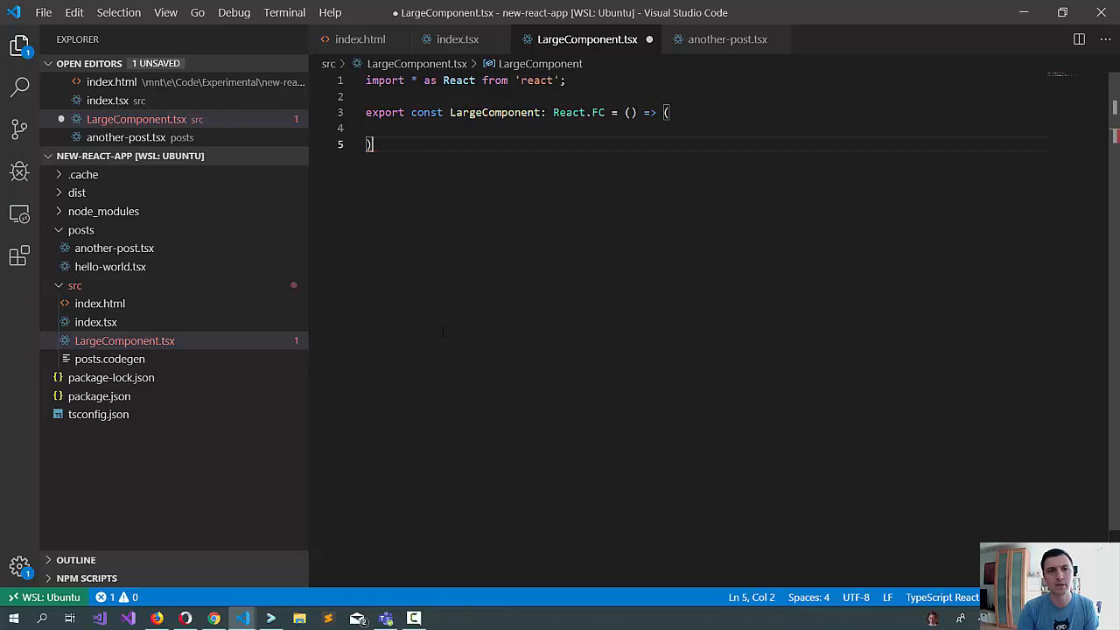
type("<dsi")
type("<h1></h1>")
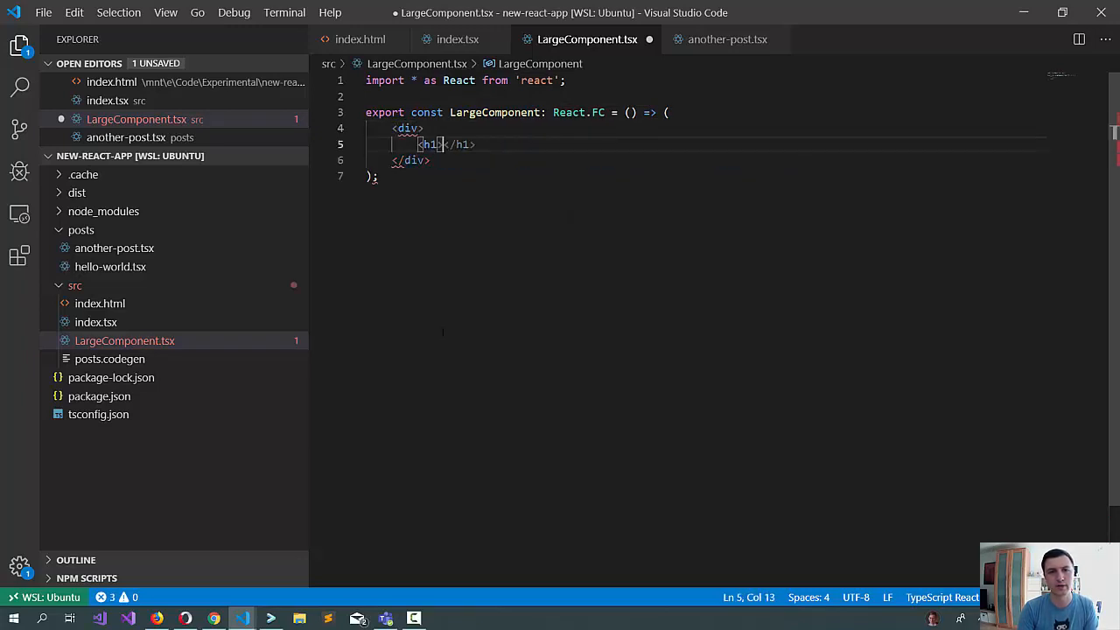
type("This is my title")
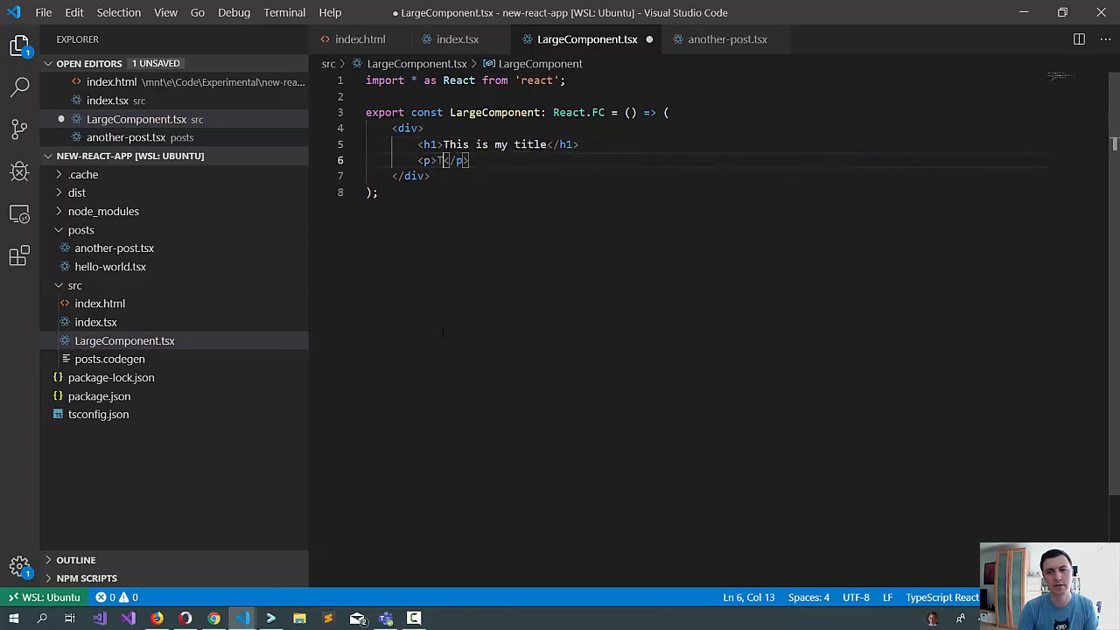
type("There is some content, too!")
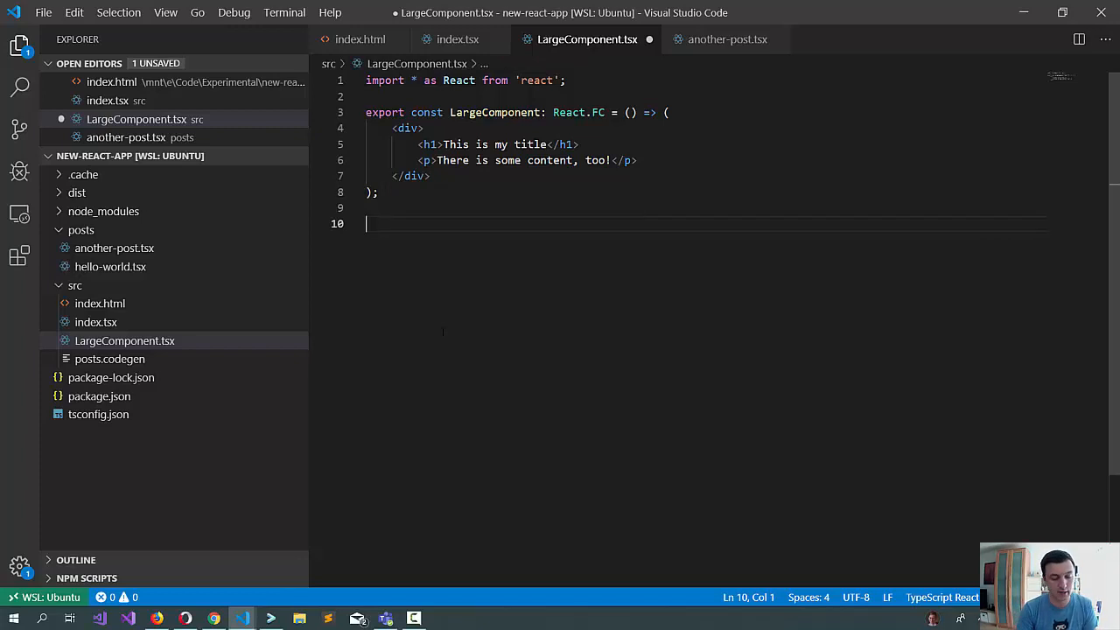
- Add export default LargeComponent; at the end of the file
type("e")
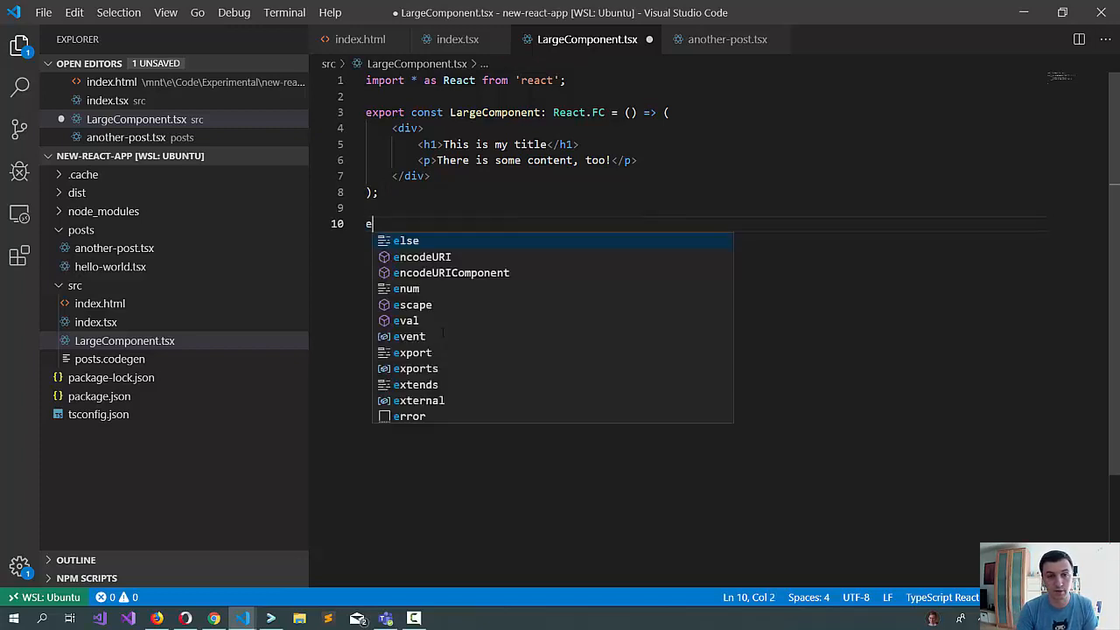
type("xport default")
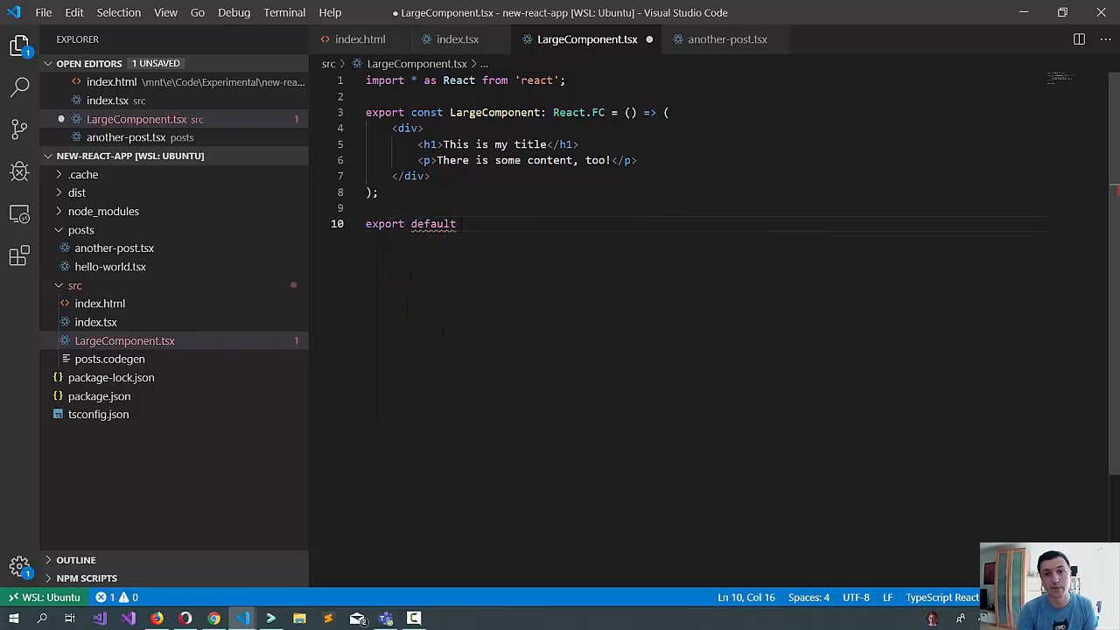
type("LargeComponent;")
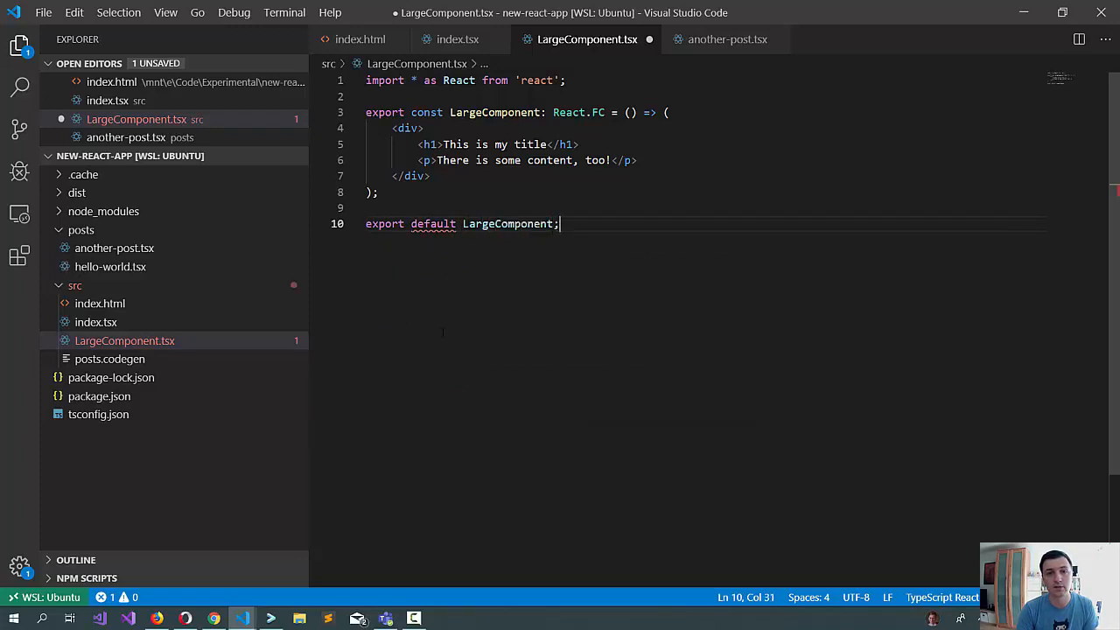
- Save the component and start an import of LargeComponent from './LargeComponent' in index.tsx
key("Enter")
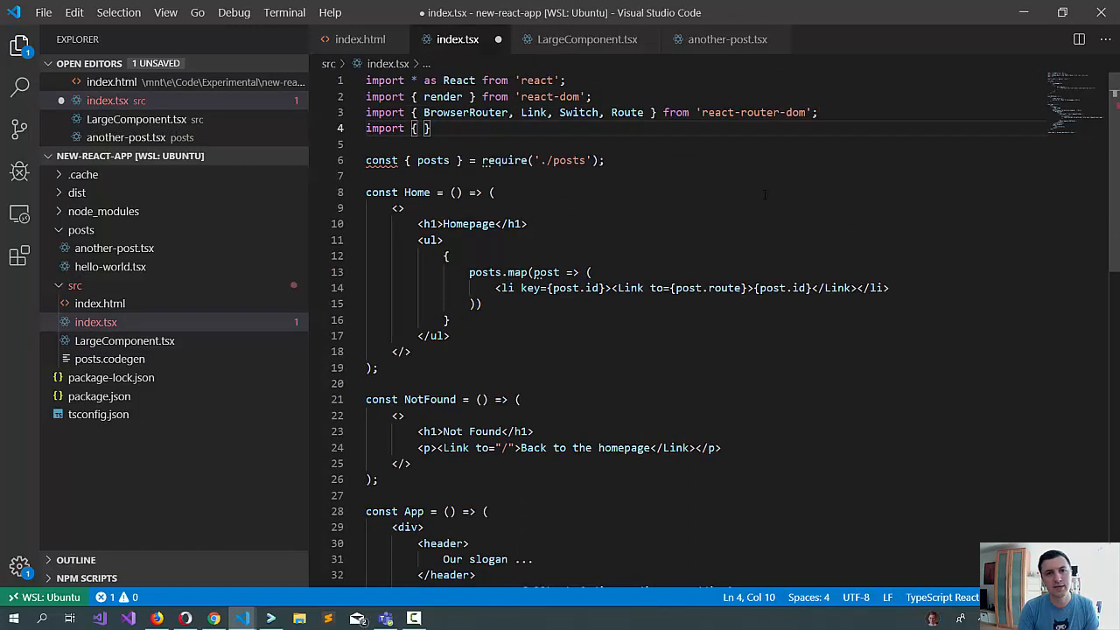
type("from './'")
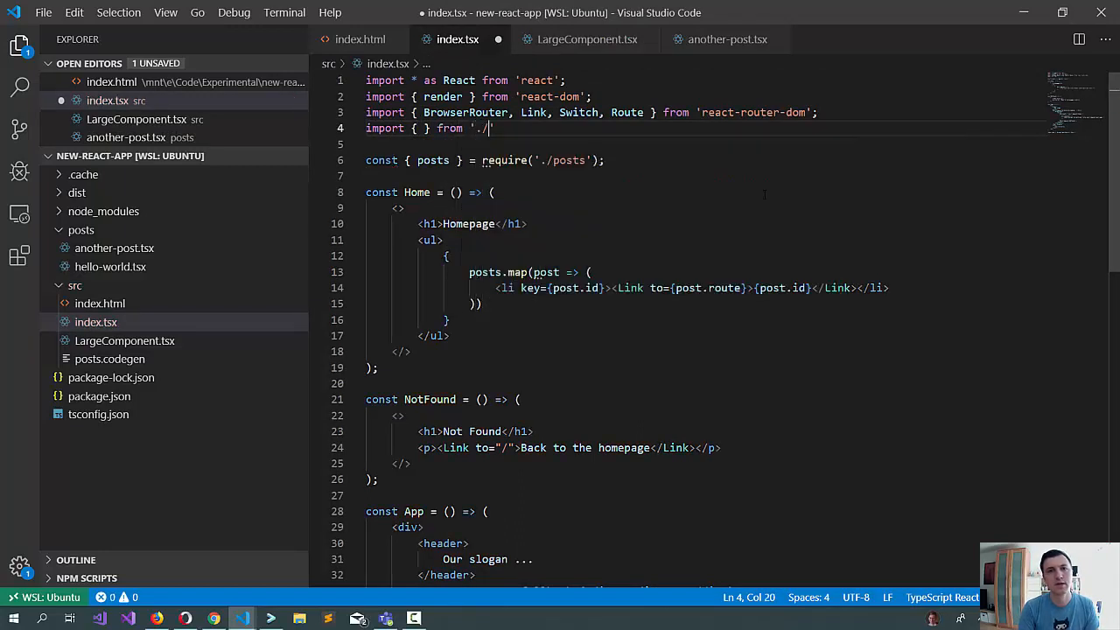
type("LargeComponent';")
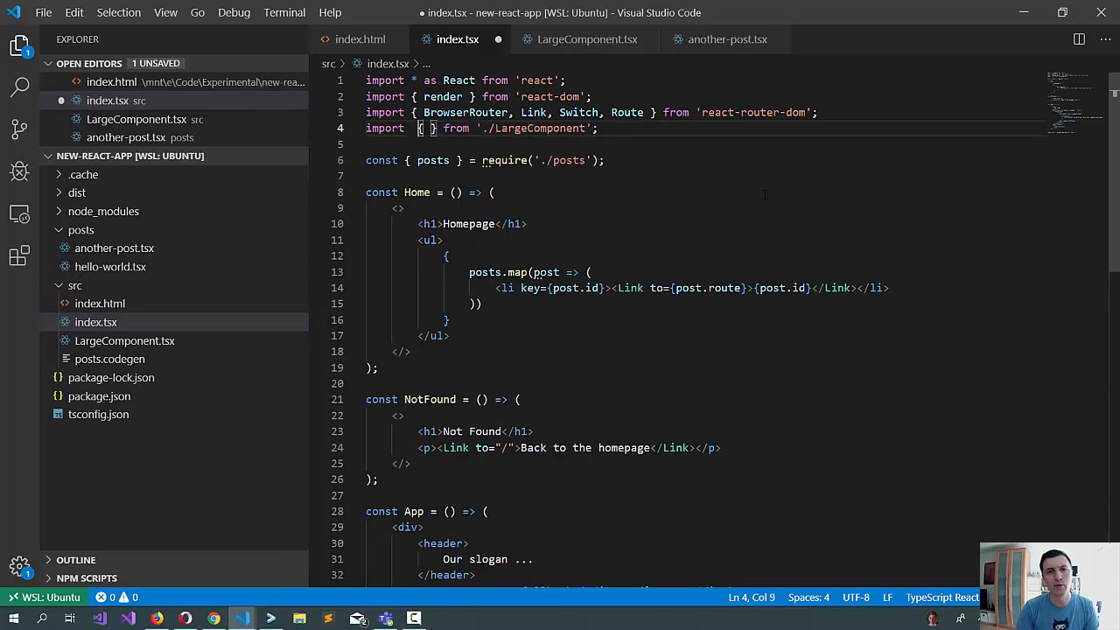
type("LargeComponent =")
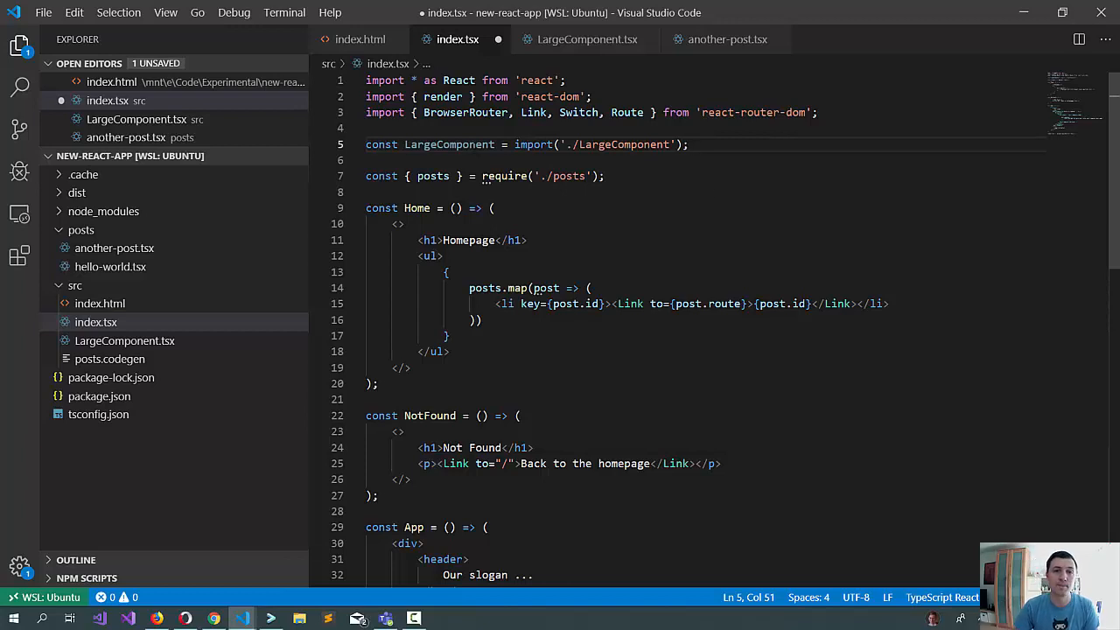
mouse_move(449, 143)
type("React.")
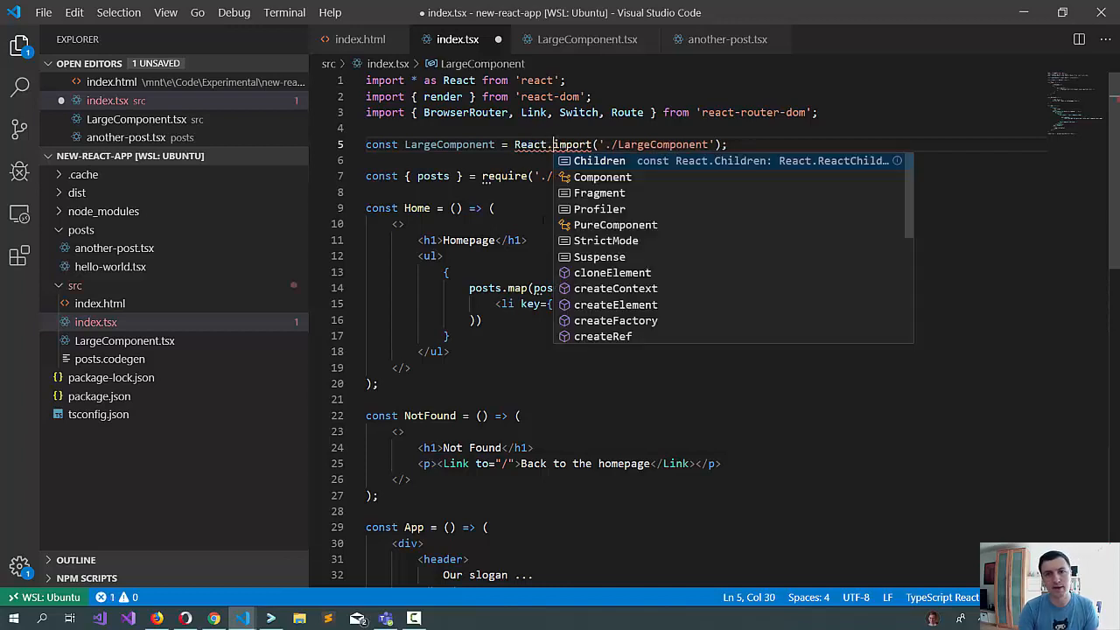
- Declare const LargeComponent = React.lazy(() => import('./LargeComponent'))
type("lazy(() =>")
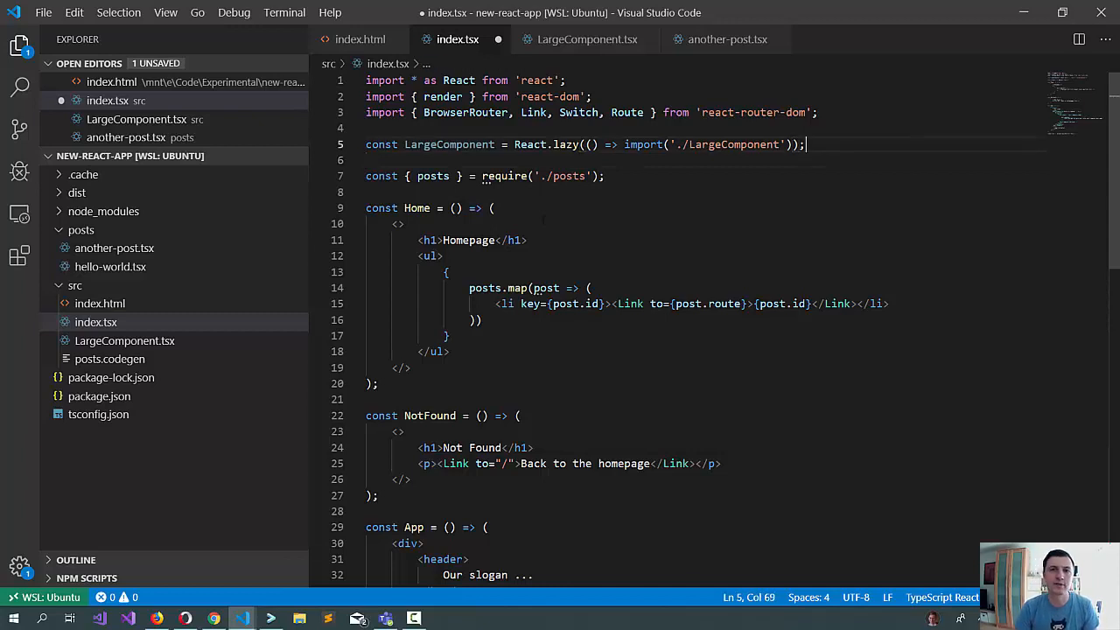
left_click_drag(619, 144, 795, 144)
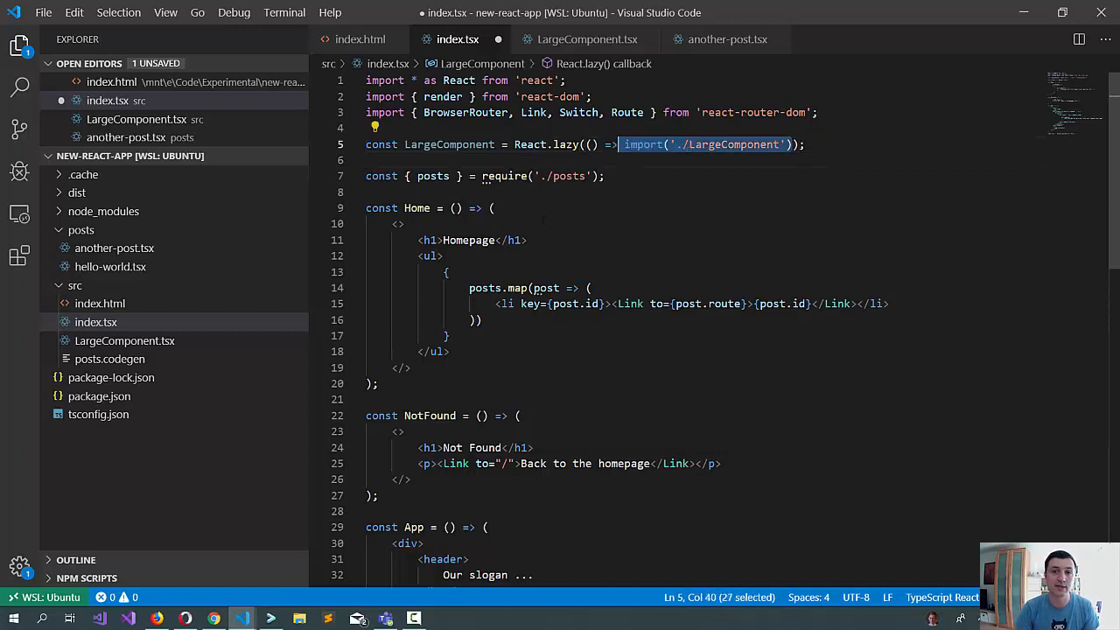
type("const")
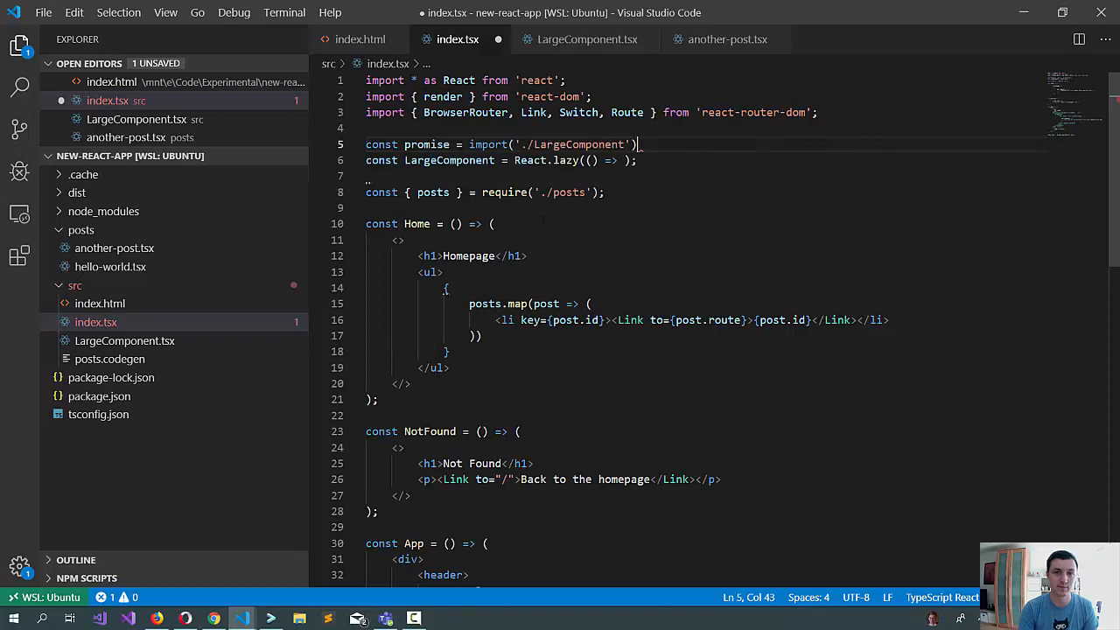
type("promise")
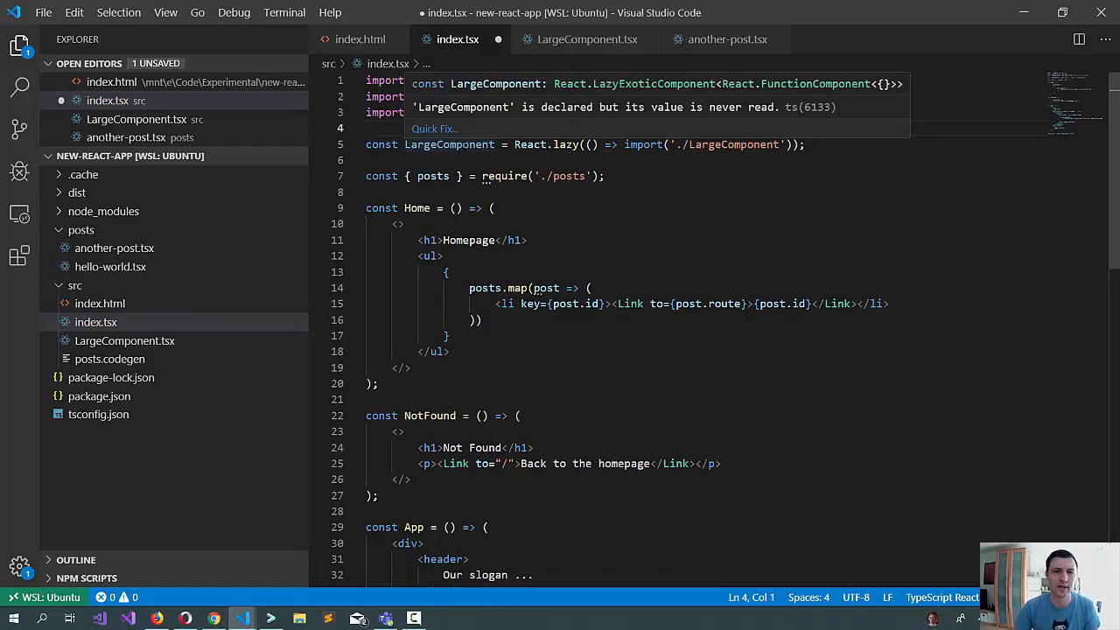
- Add an exact /example Route rendering LargeComponent inside the Switch
scroll("down", 3)
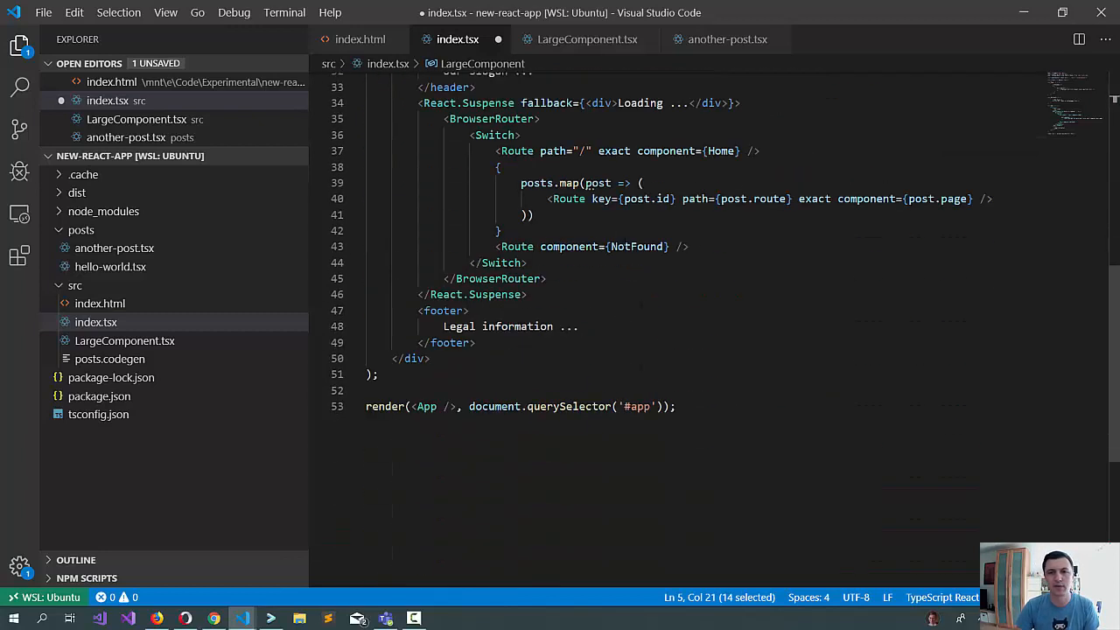
type("<Route")
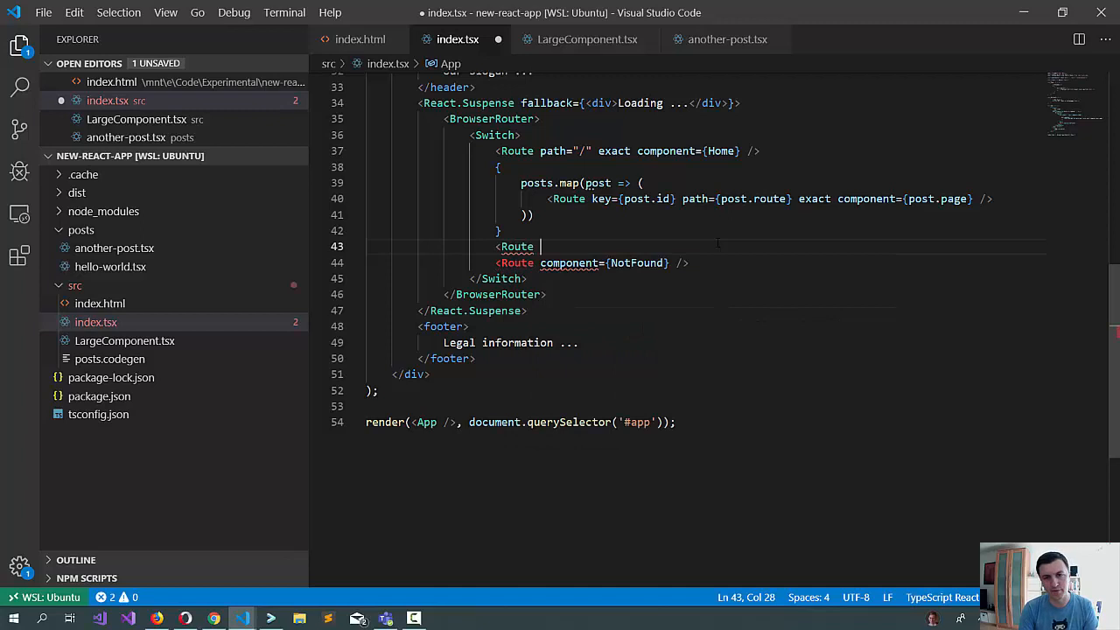
type("path=\"/e\"")
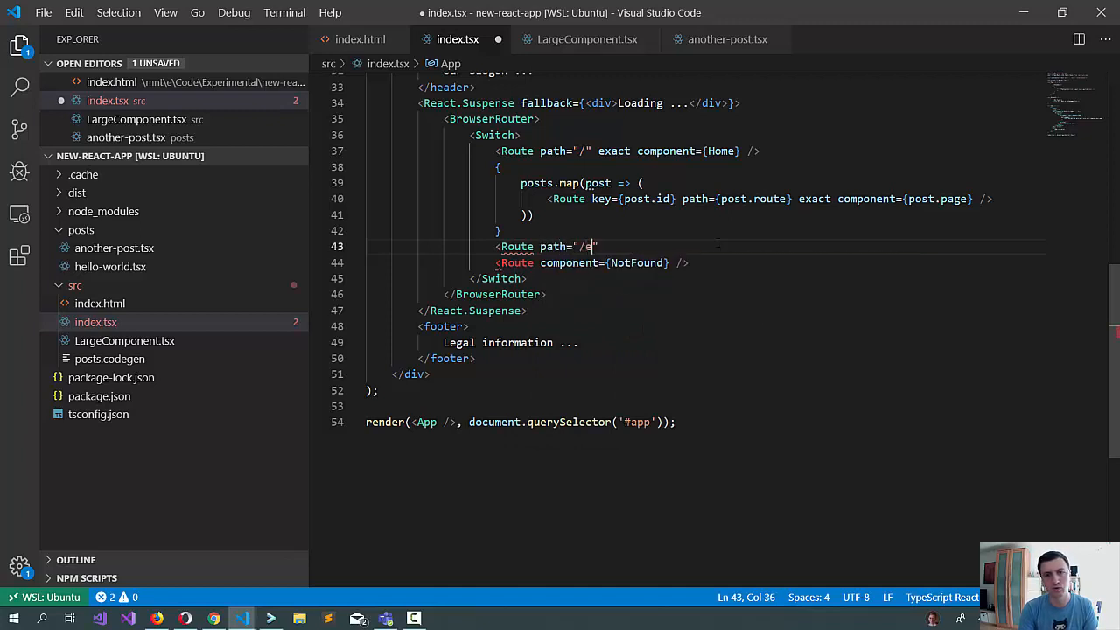
type("xample\" exact")
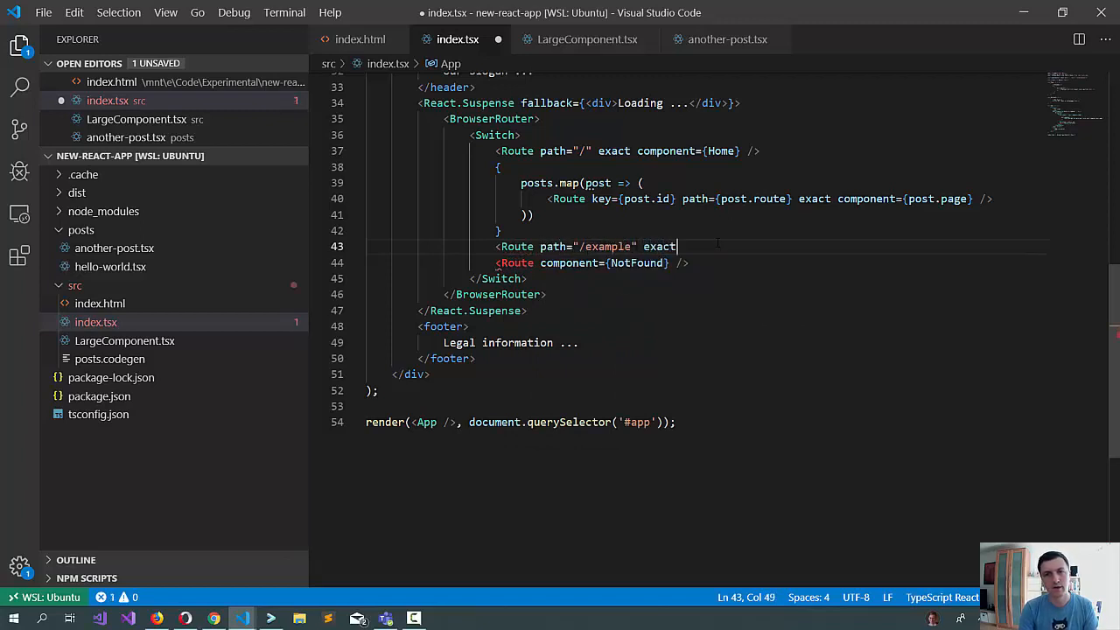
type("component={LargeComponent} />")
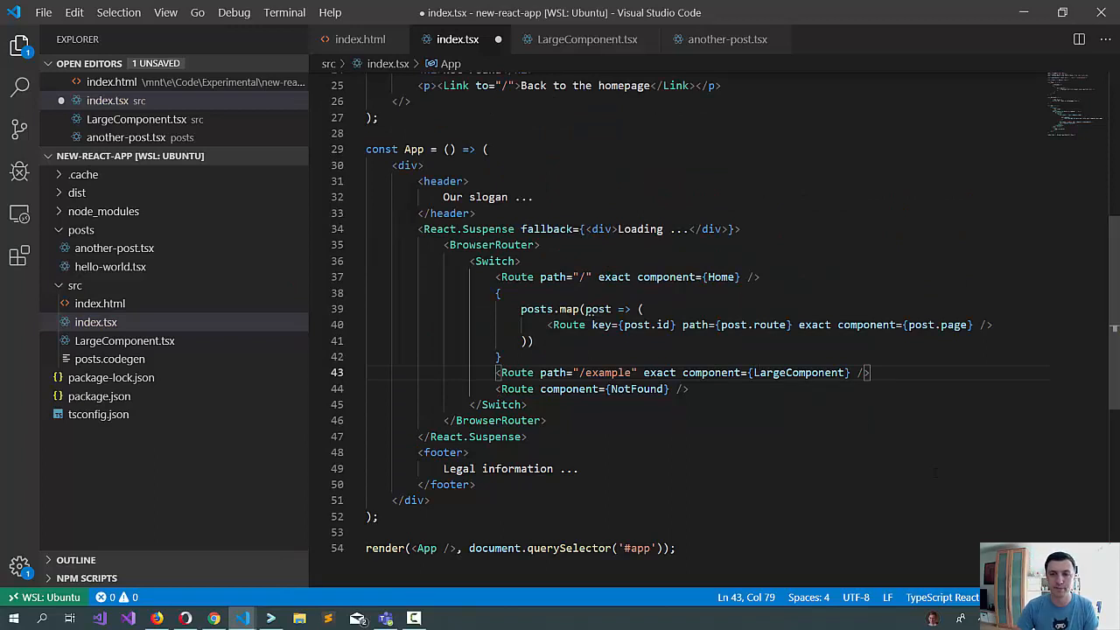
double_click(799, 371)
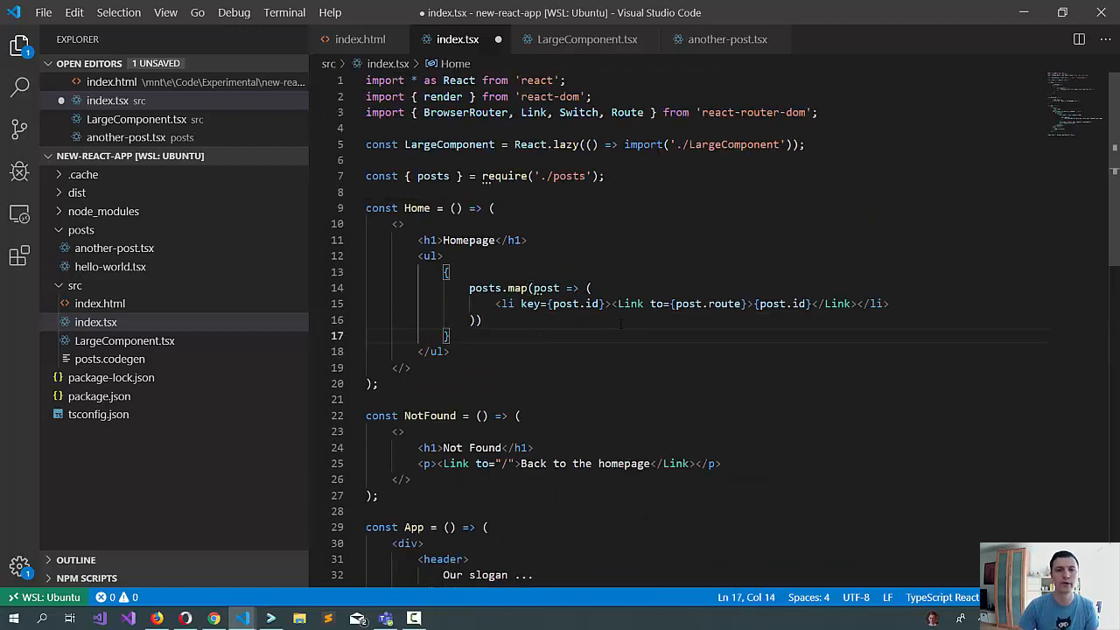
- Add an <li> with a Link to /example labelled Example in the Home list and save
type("<li></li>")
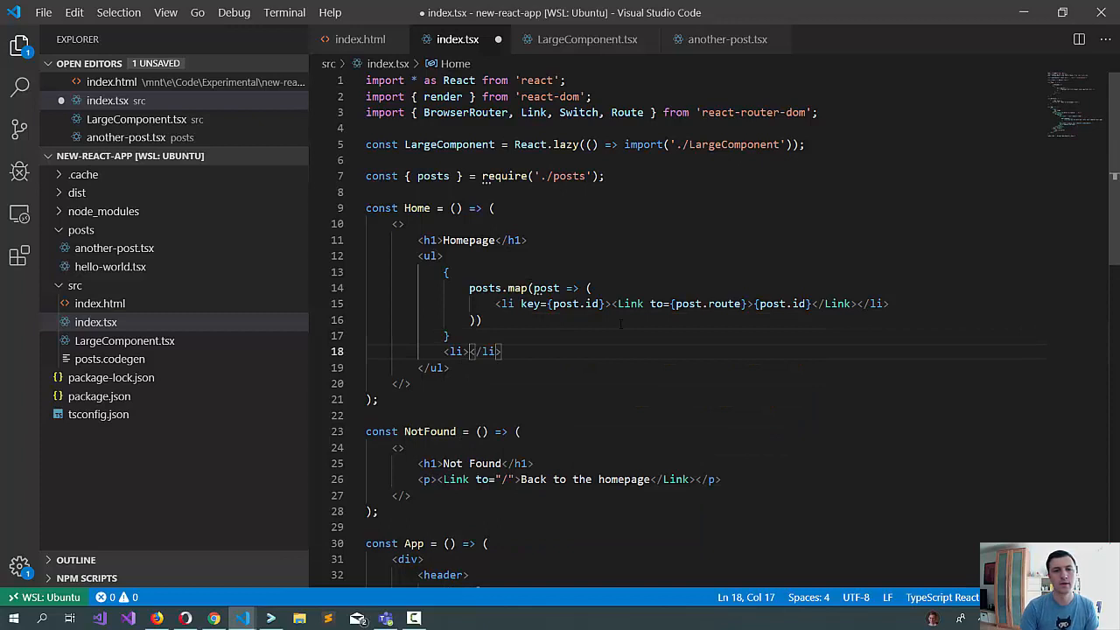
type("<Link to=></Link")
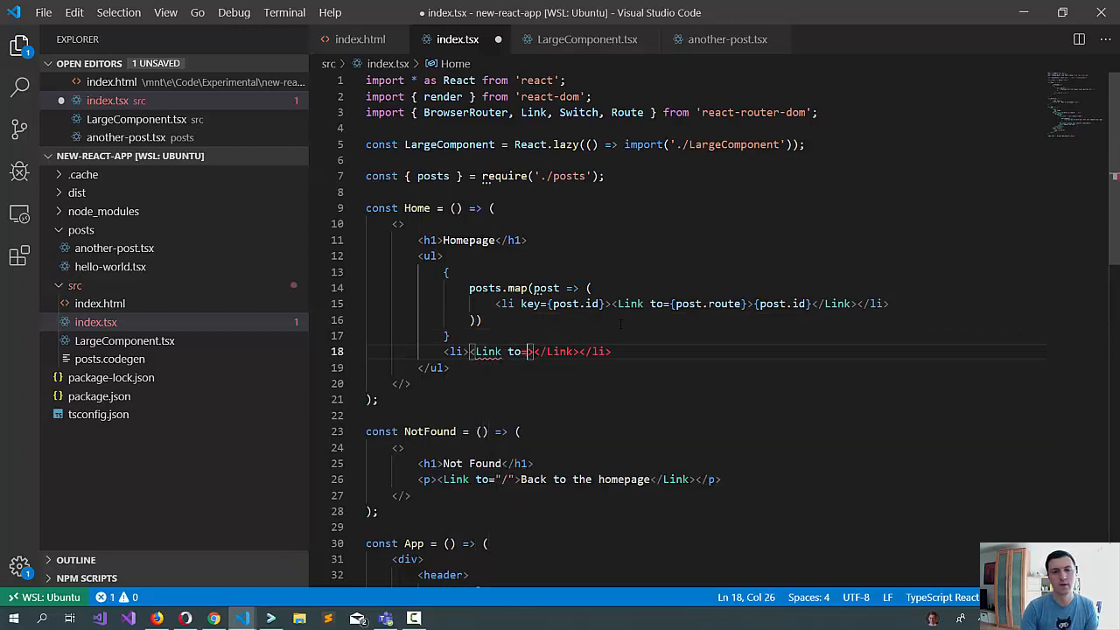
type("/example\">Ex")
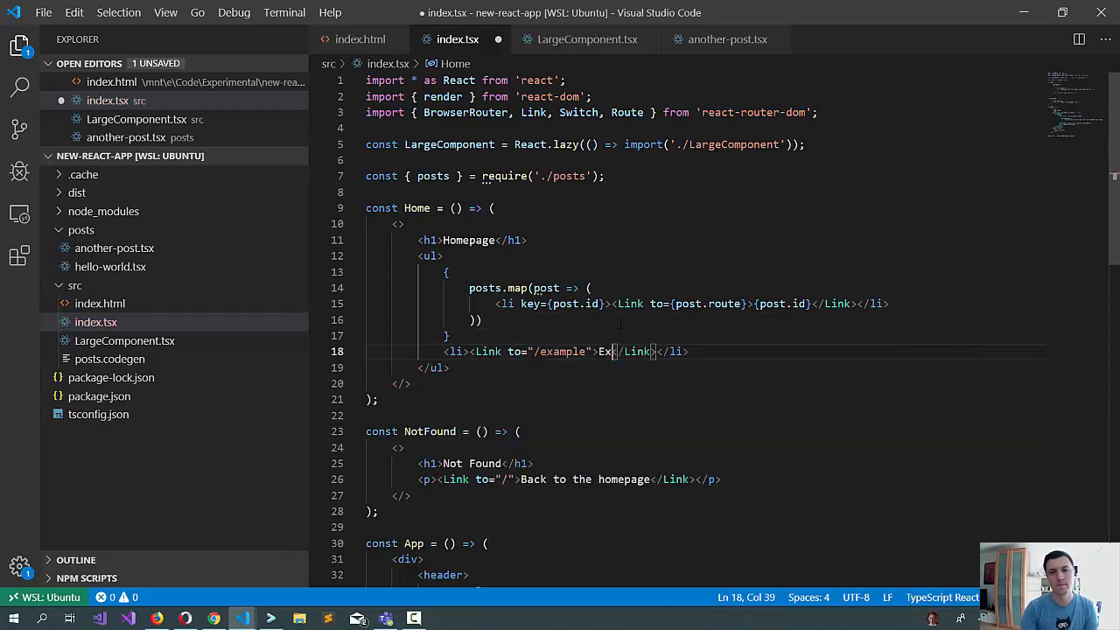
type("ample")
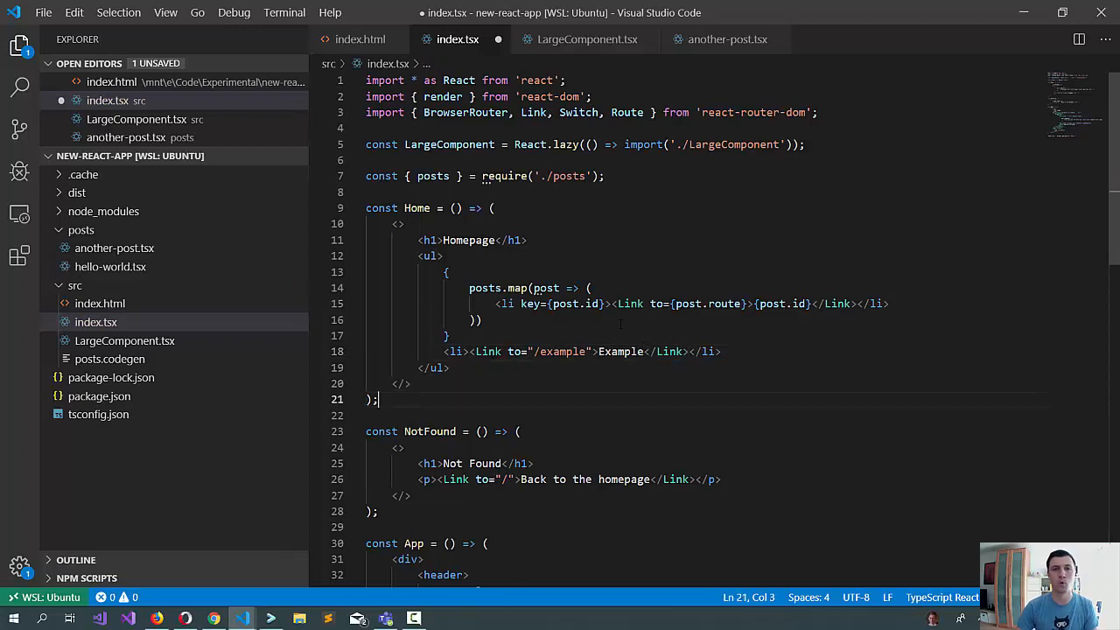
key("ctrl+s")
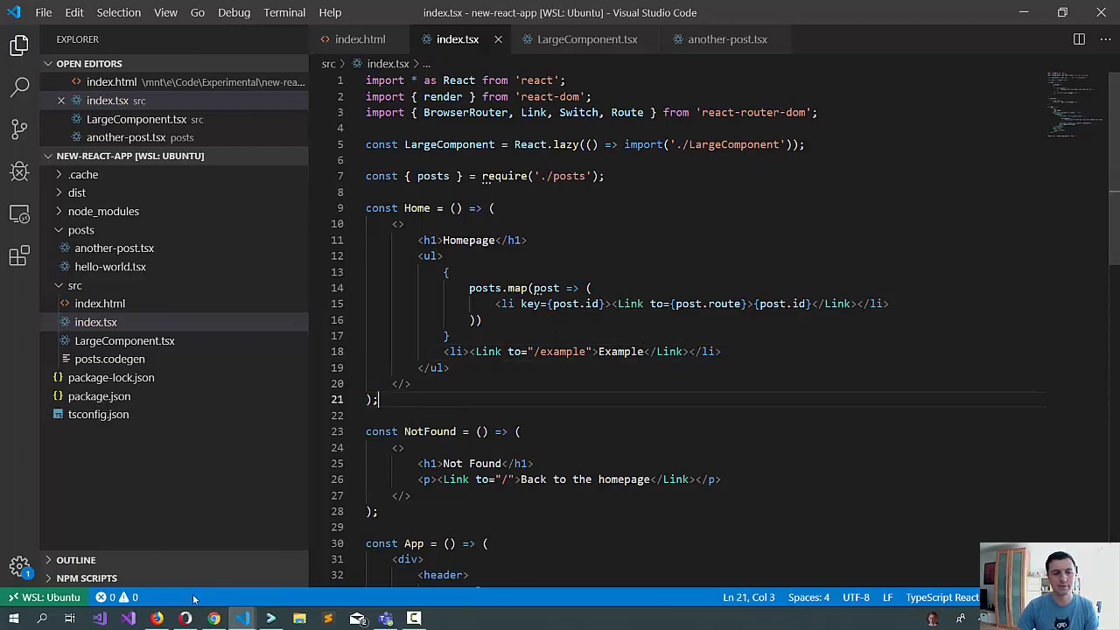
left_click(213, 619)
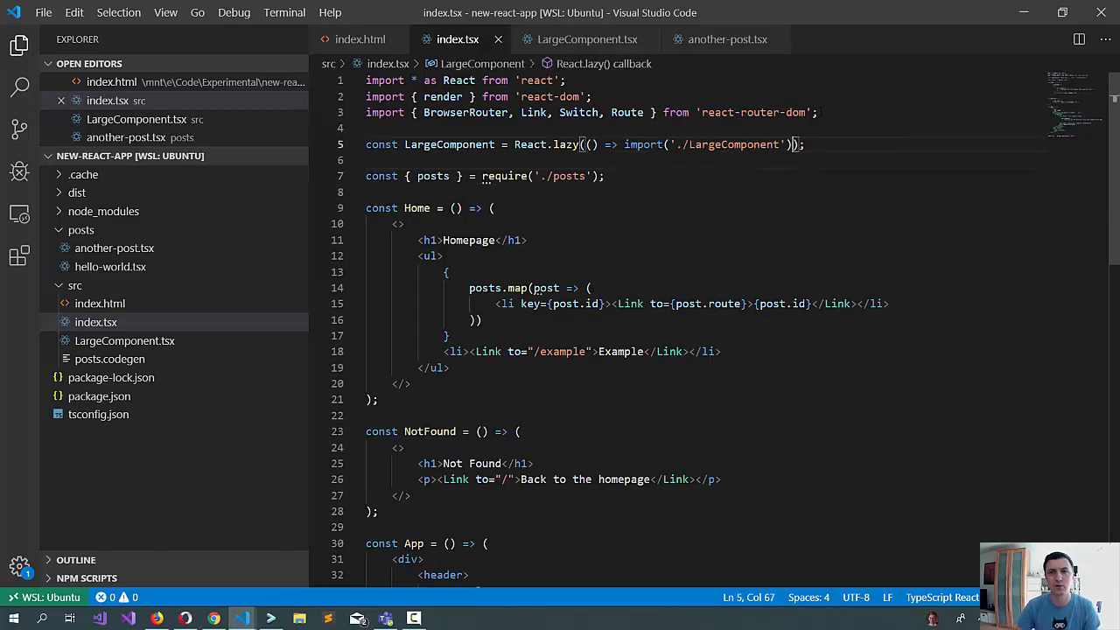
- Import { LargeComponent as Foo } statically from './LargeComponent'
type("import")
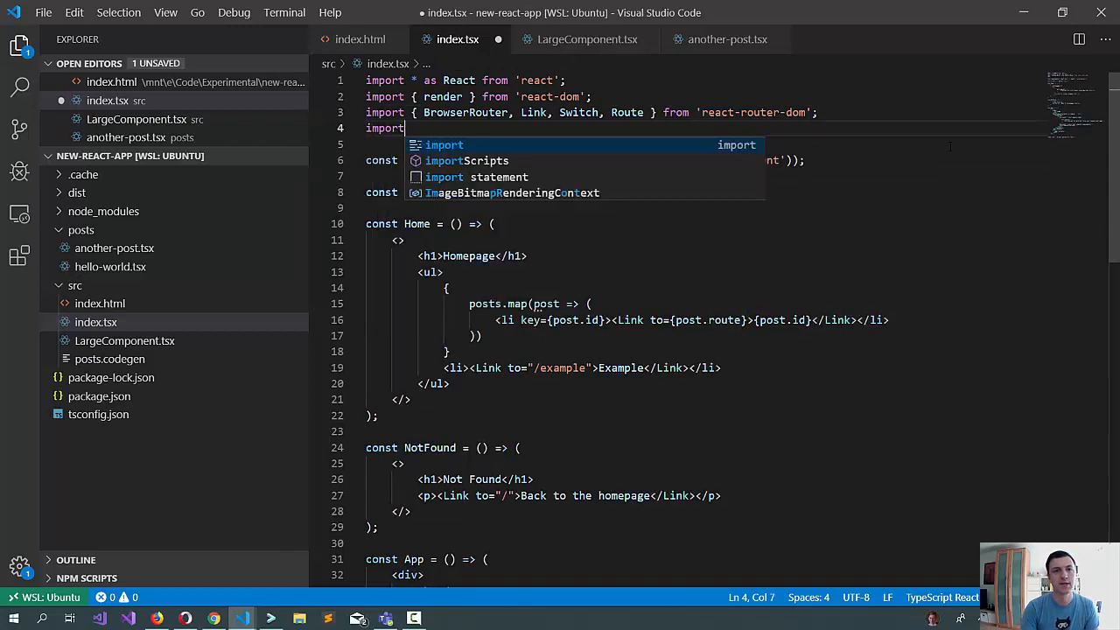
type("{ LargeComponent}")
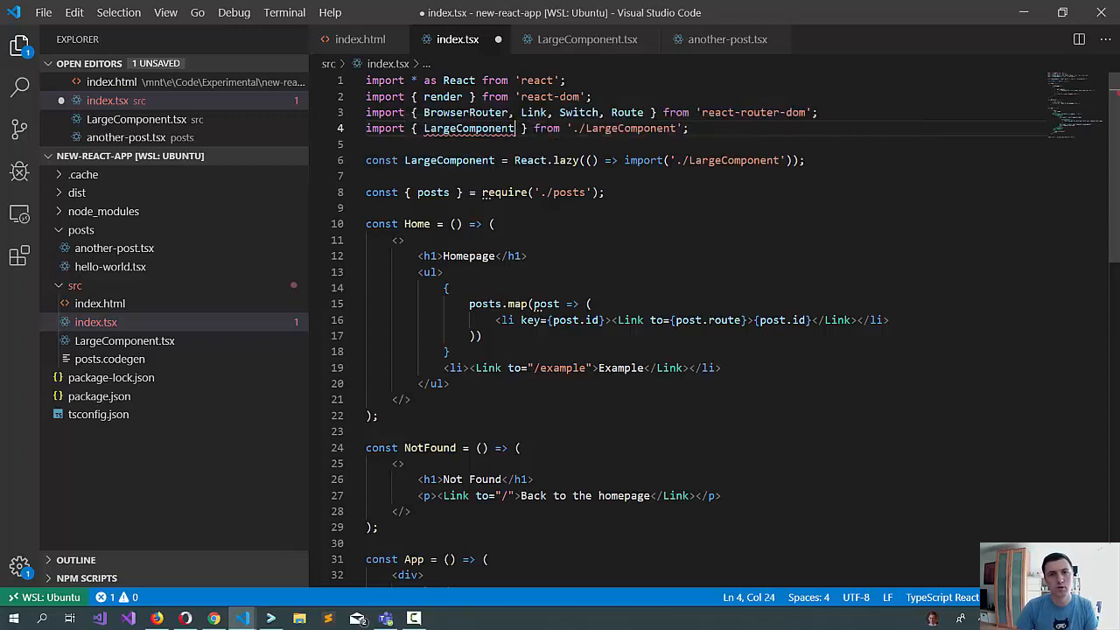
type("as Foo")
left_click(585, 161)
type("P")
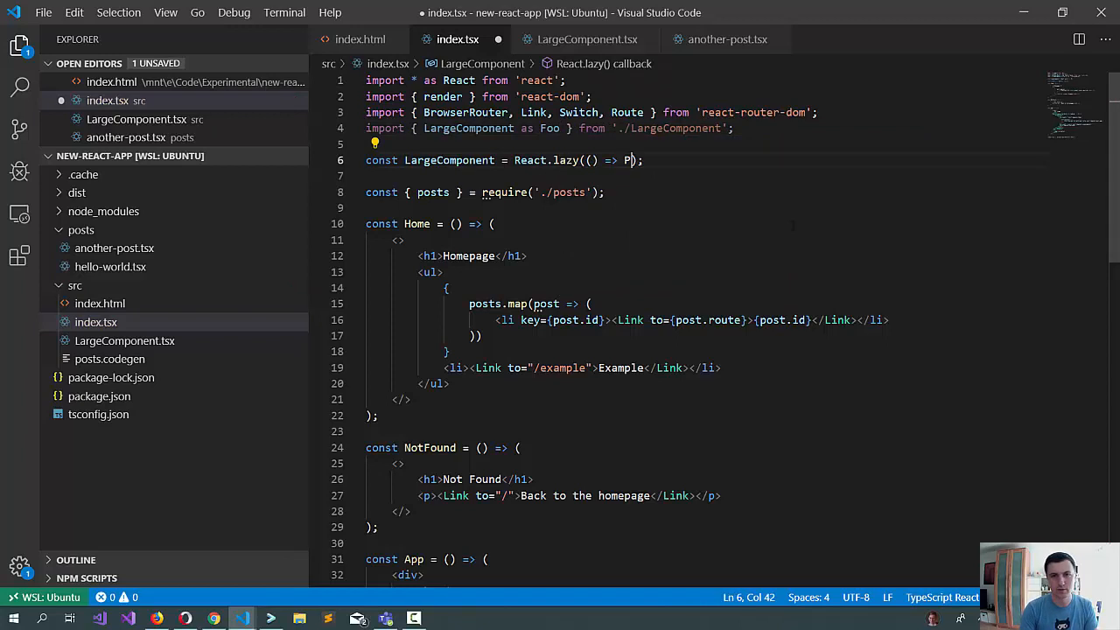
- Change the lazy callback to Promise.resolve({ default: Foo })
type("romise.resolve()")
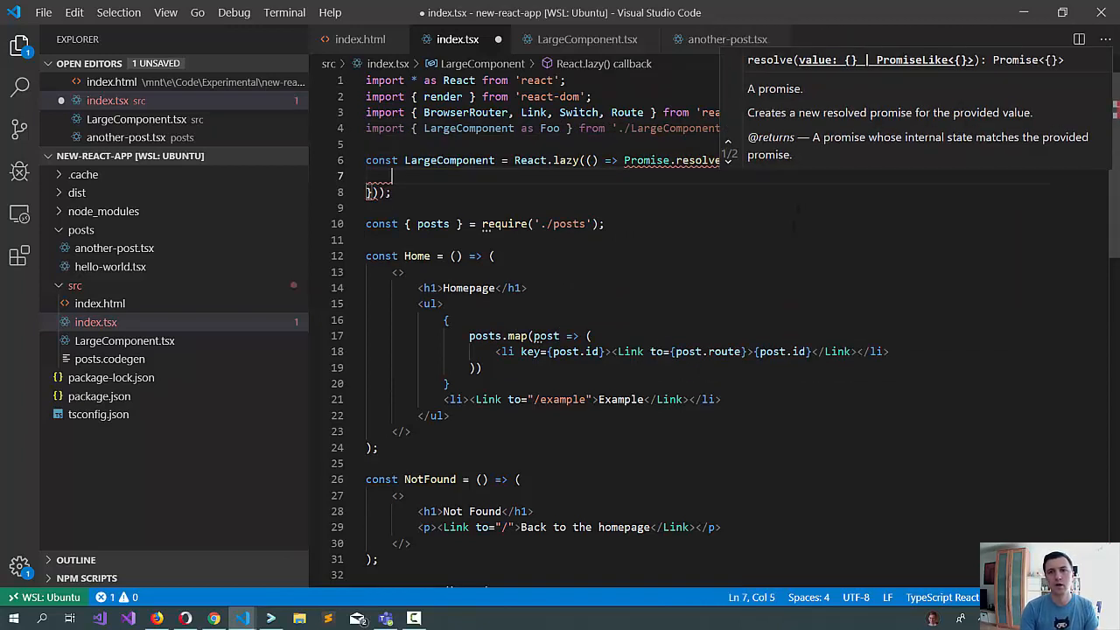
type("default:")
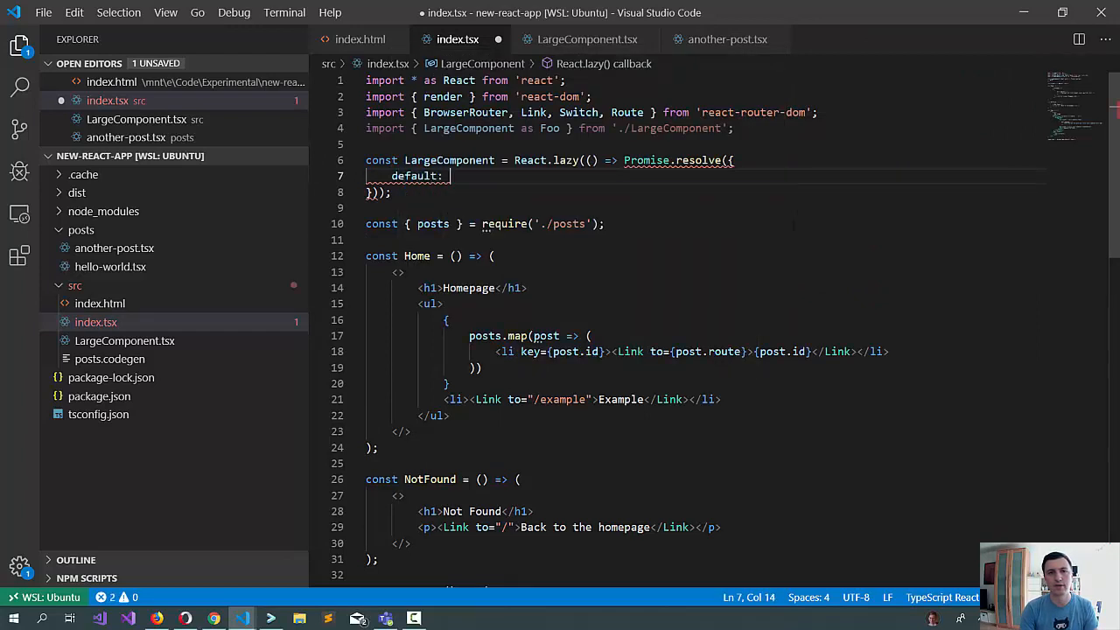
type("Foo,")
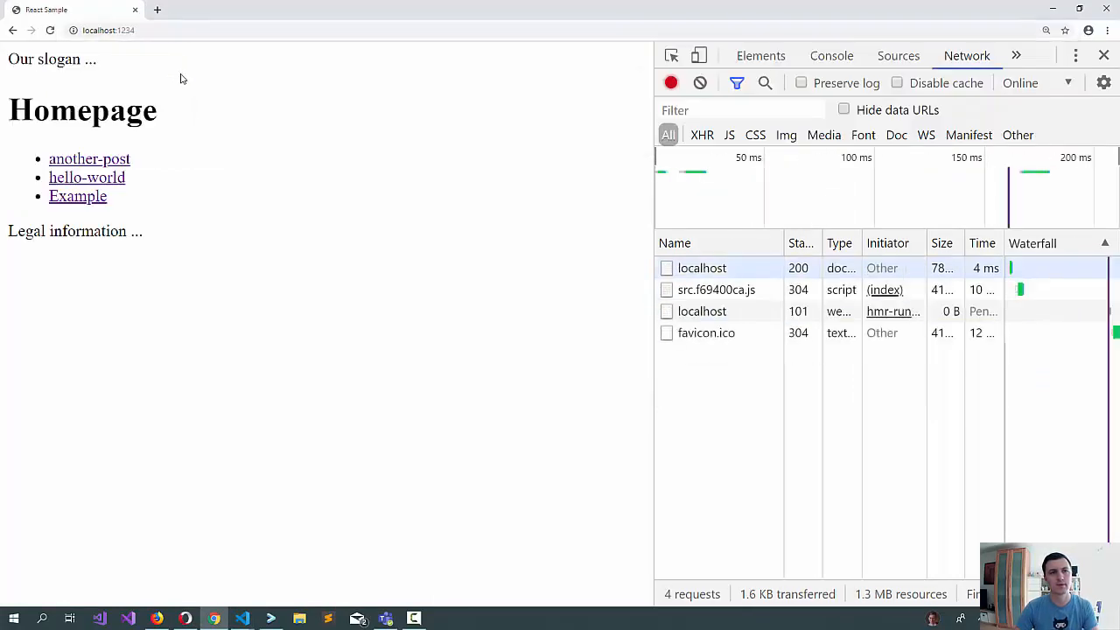
- Open the Example link and check the Network list shows no separate LargeComponent request
left_click(77, 196)
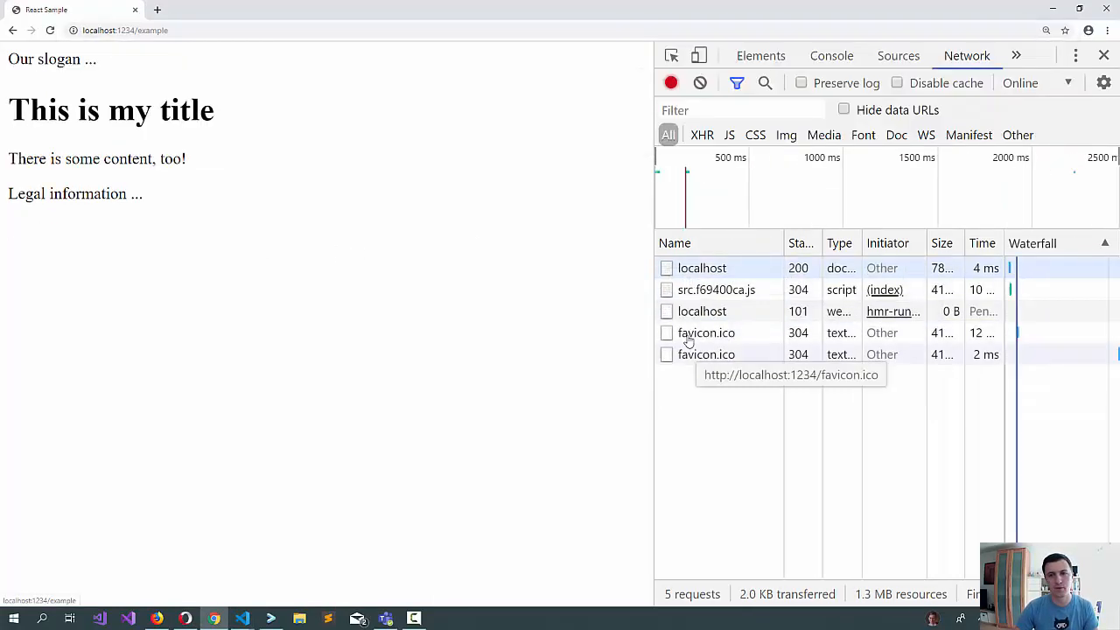
mouse_move(524, 413)
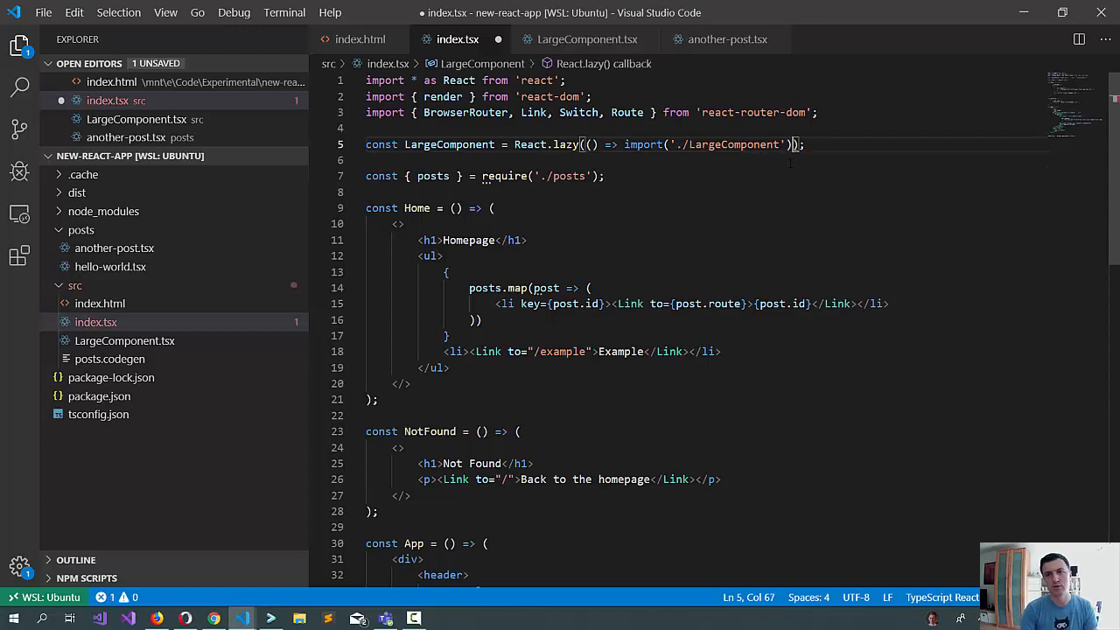
- Append .then(m => ({ default: m.LargeComponent })) to the dynamic import
type(".then(")
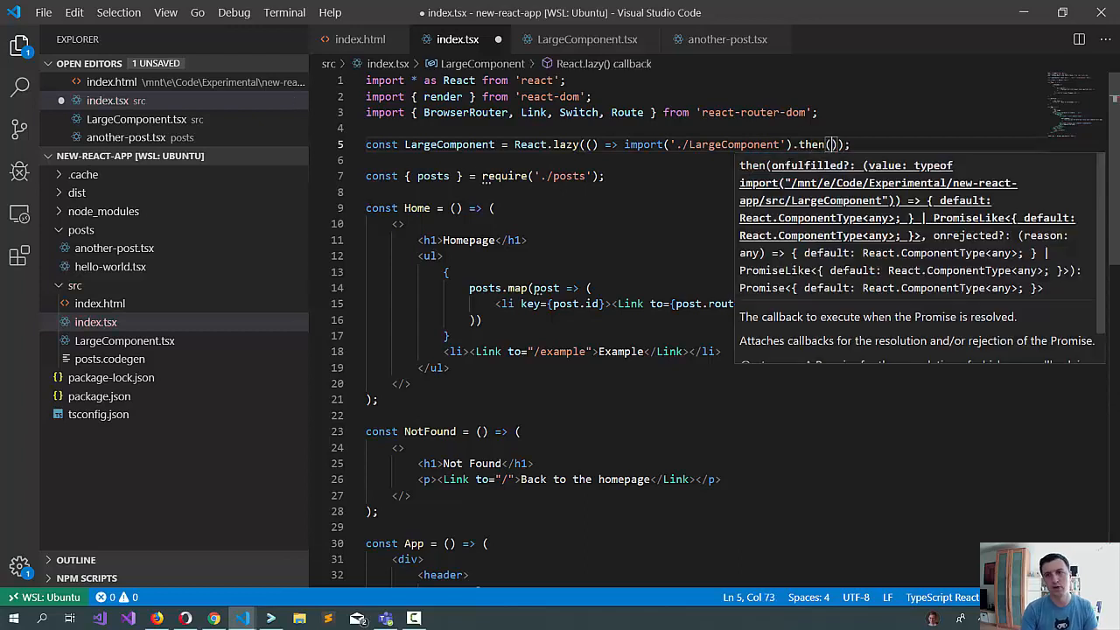
type("m => m.")
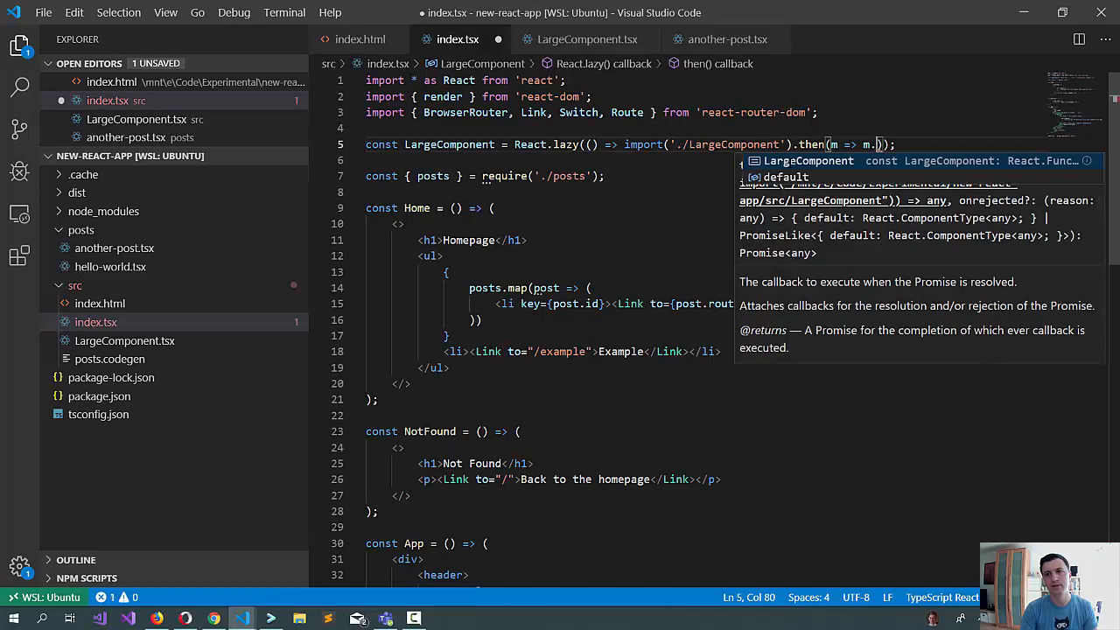
type("LargeComponent")
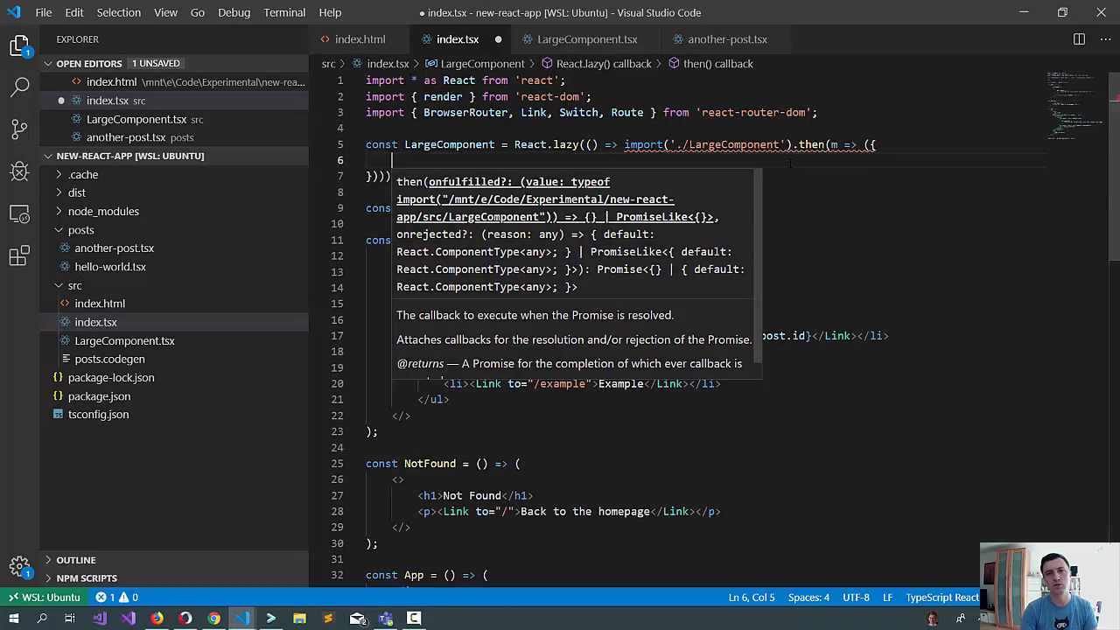
type("default:")
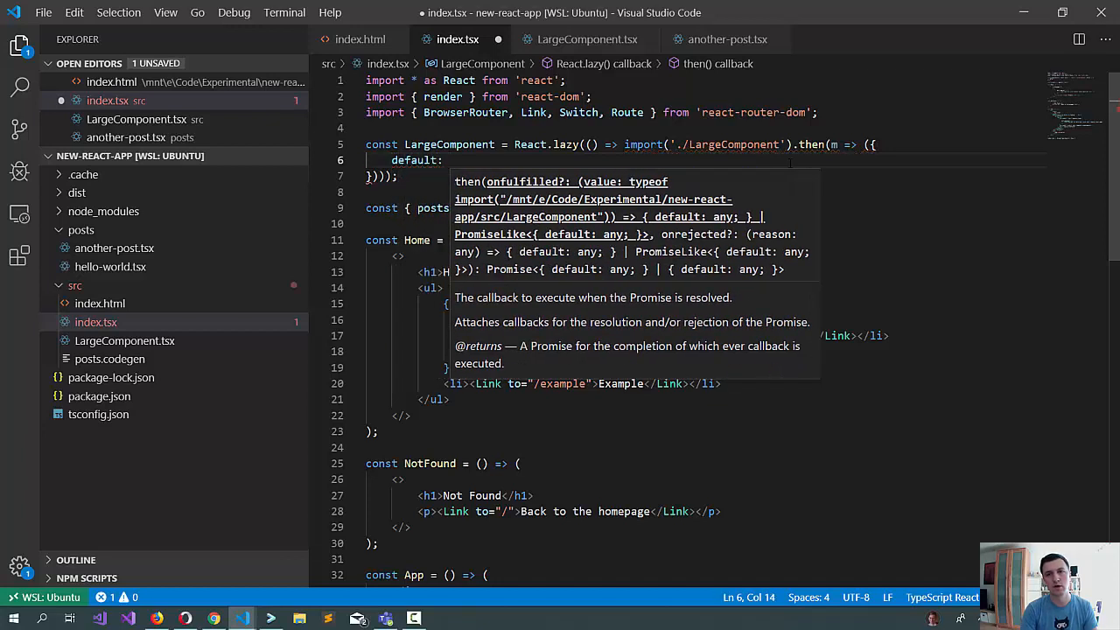
type("m.LargeComponent,")
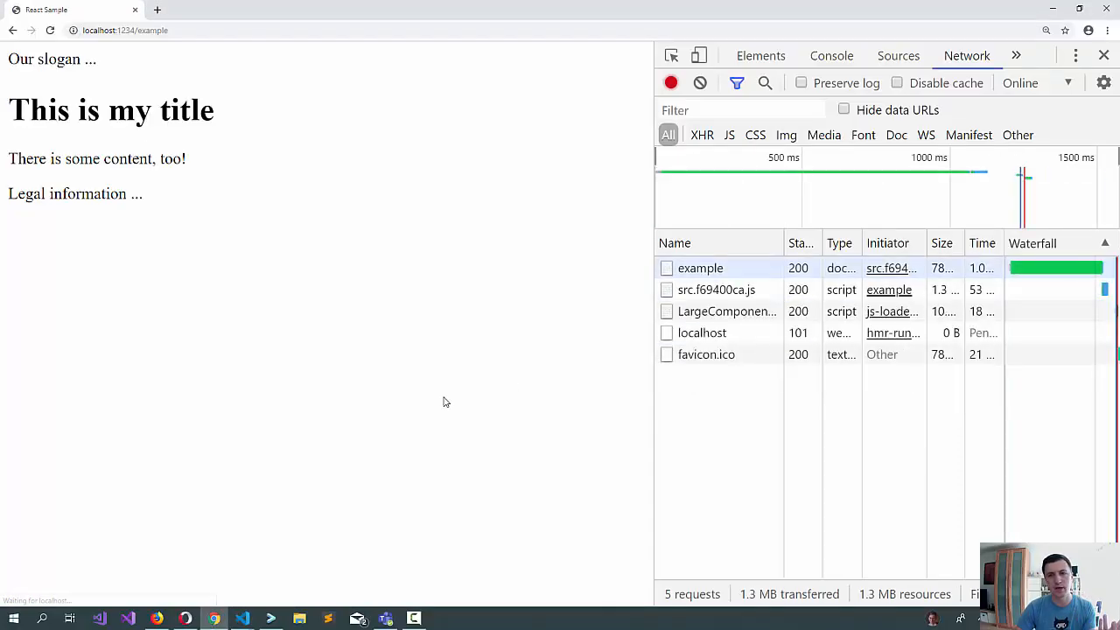
mouse_move(726, 311)
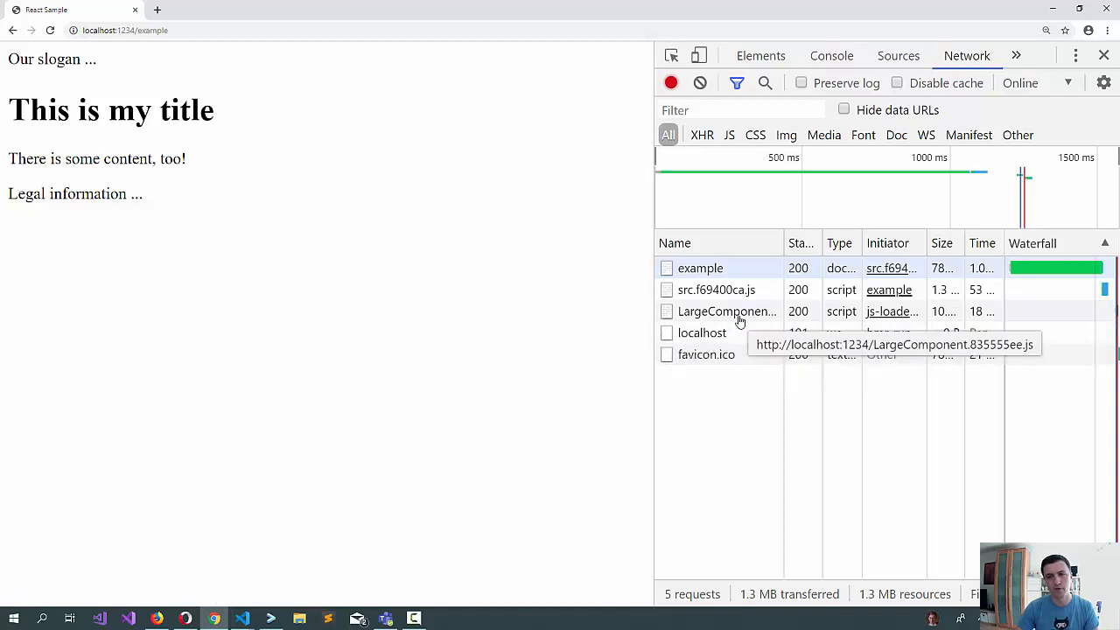
mouse_move(681, 318)
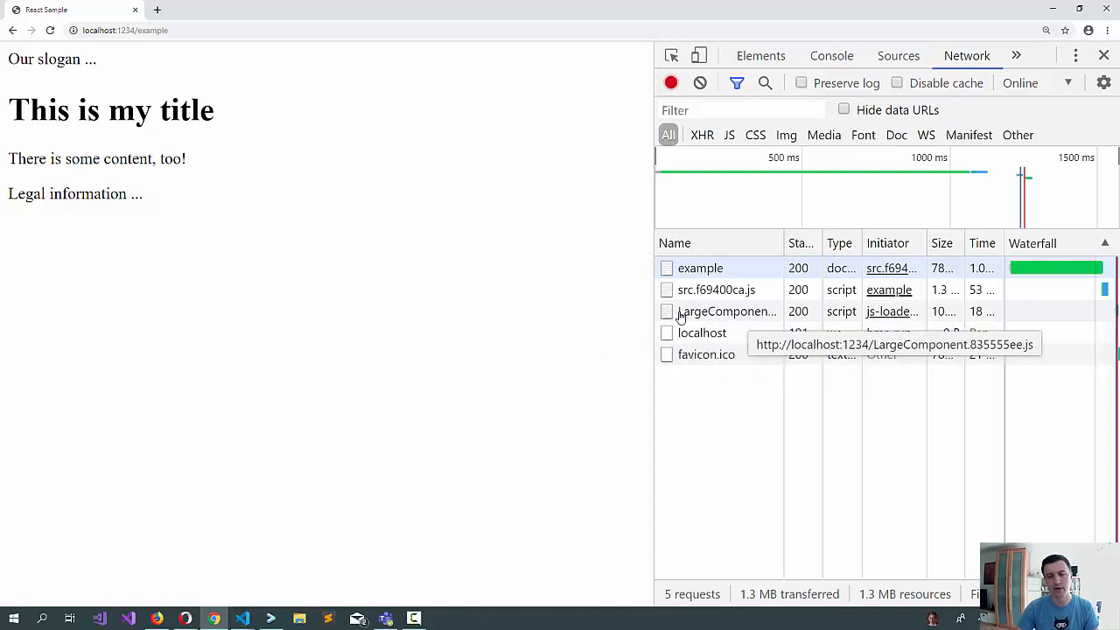
- Return to the editor showing the finished index.tsx after confirming the LargeComponent chunk URL
left_click(242, 619)
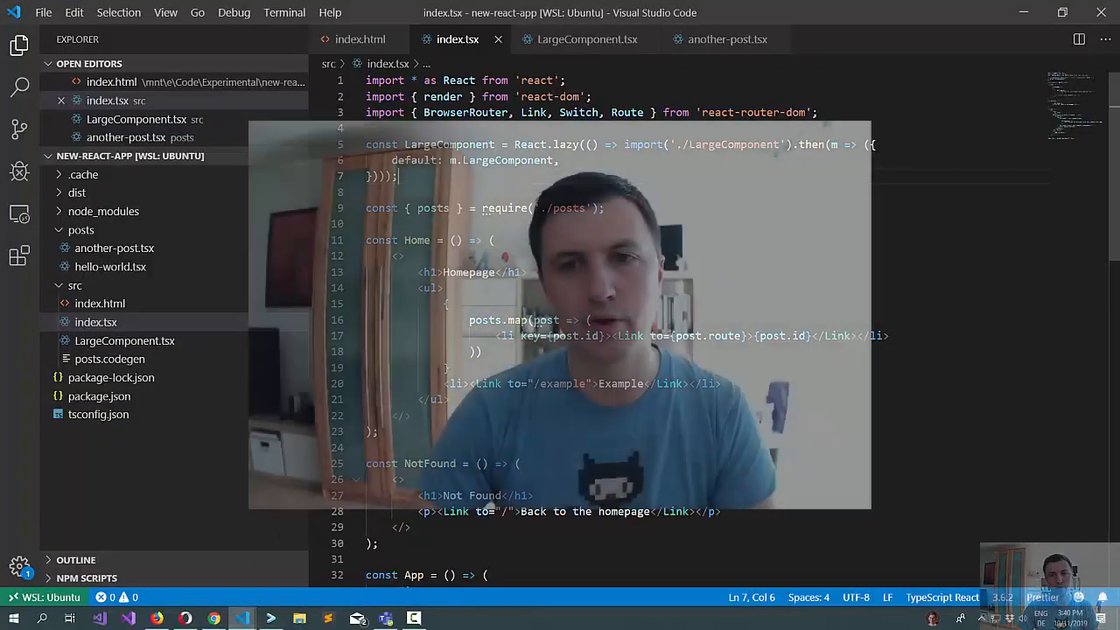